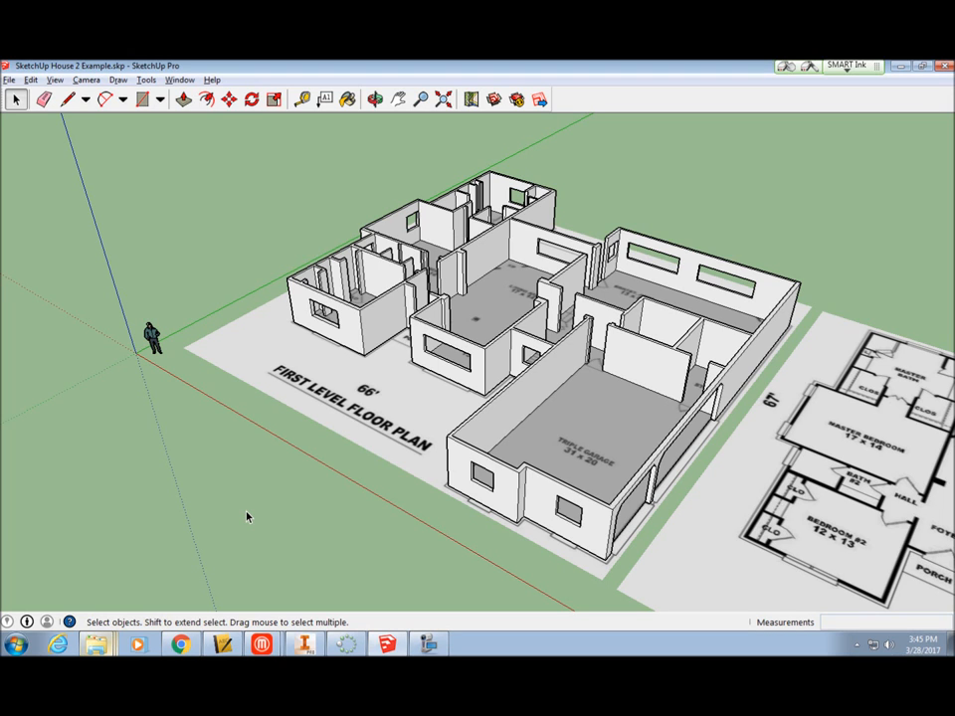
mouse_move(320, 360)
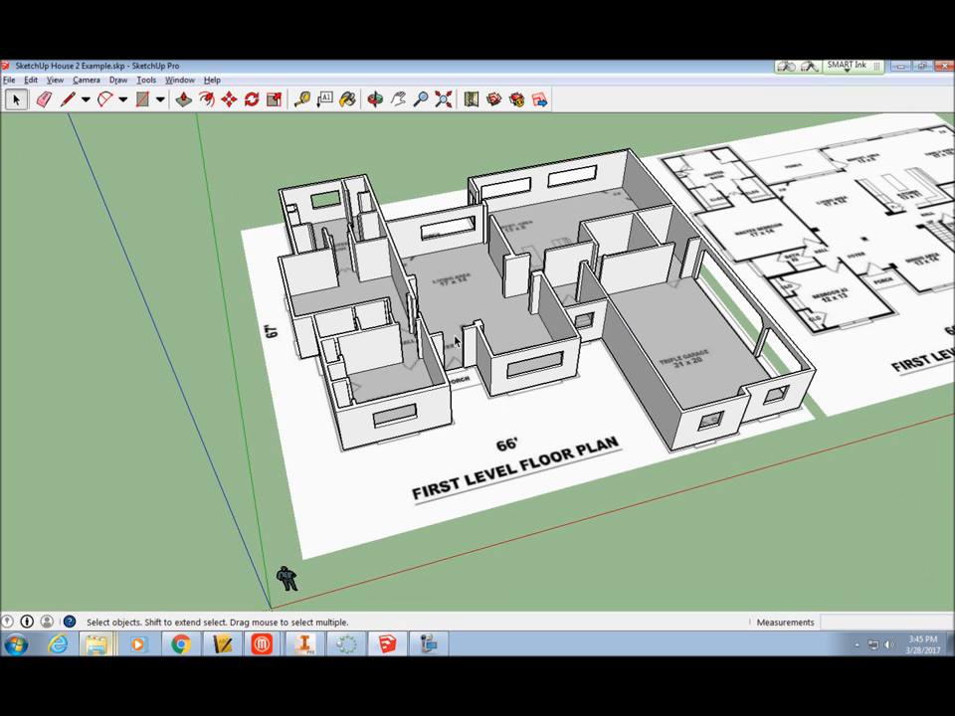
mouse_move(467, 328)
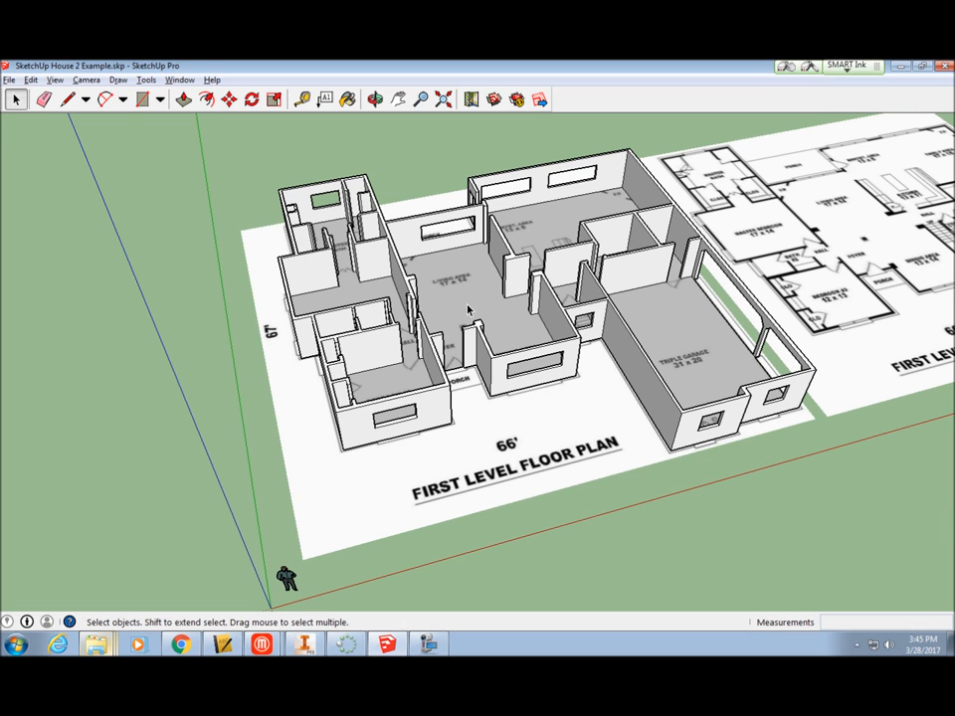
Switch to Top view so the first-level floor plan and room labels read straight down.
left_click_drag(478, 299, 487, 278)
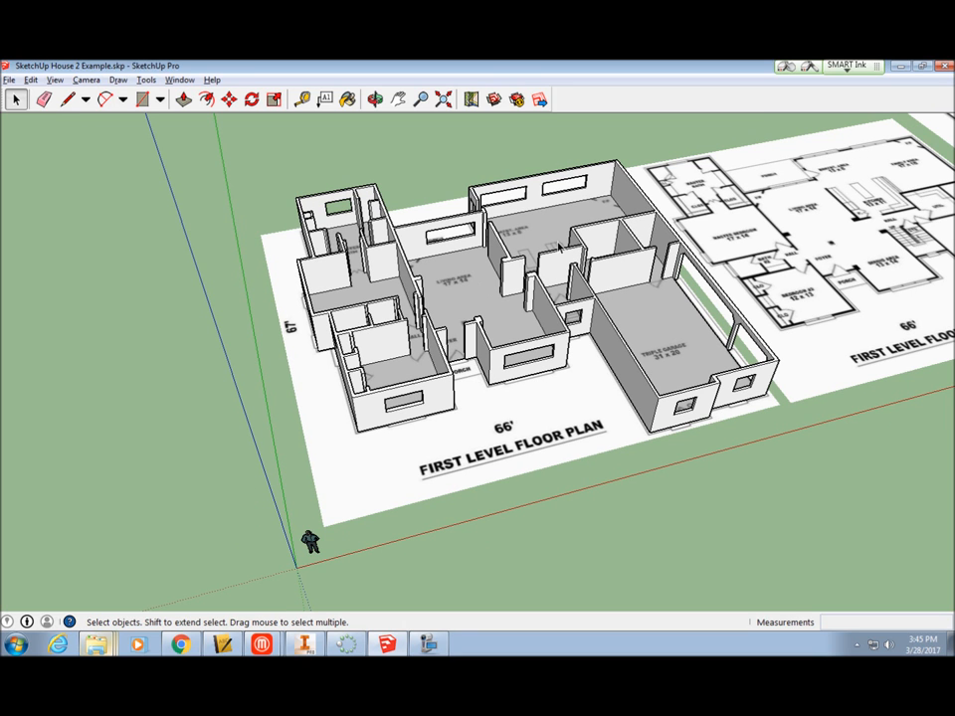
left_click(376, 99)
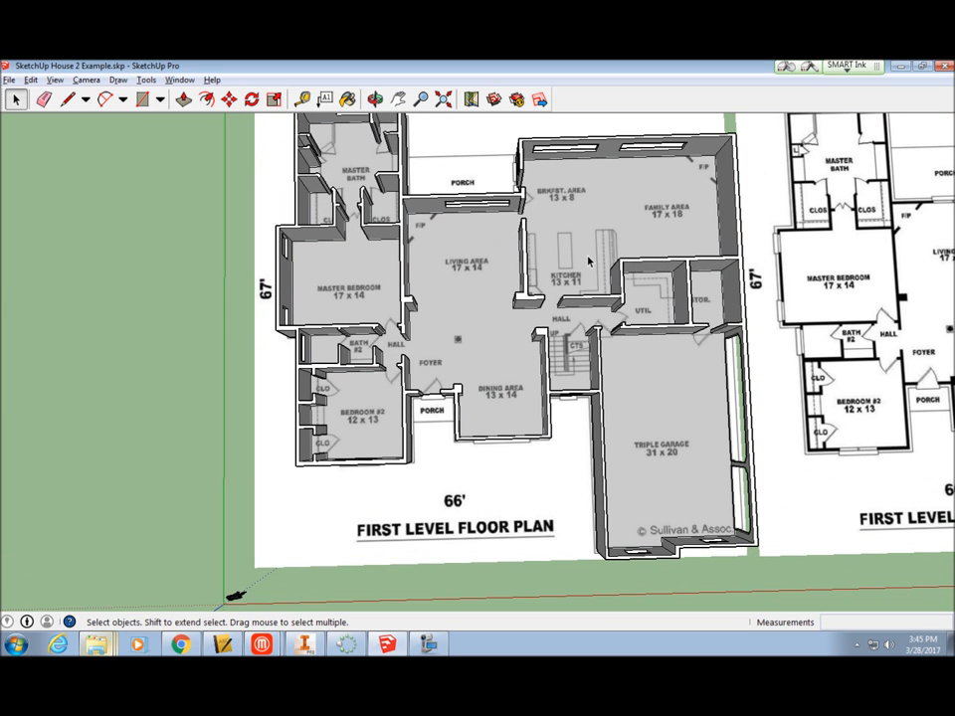
mouse_move(533, 209)
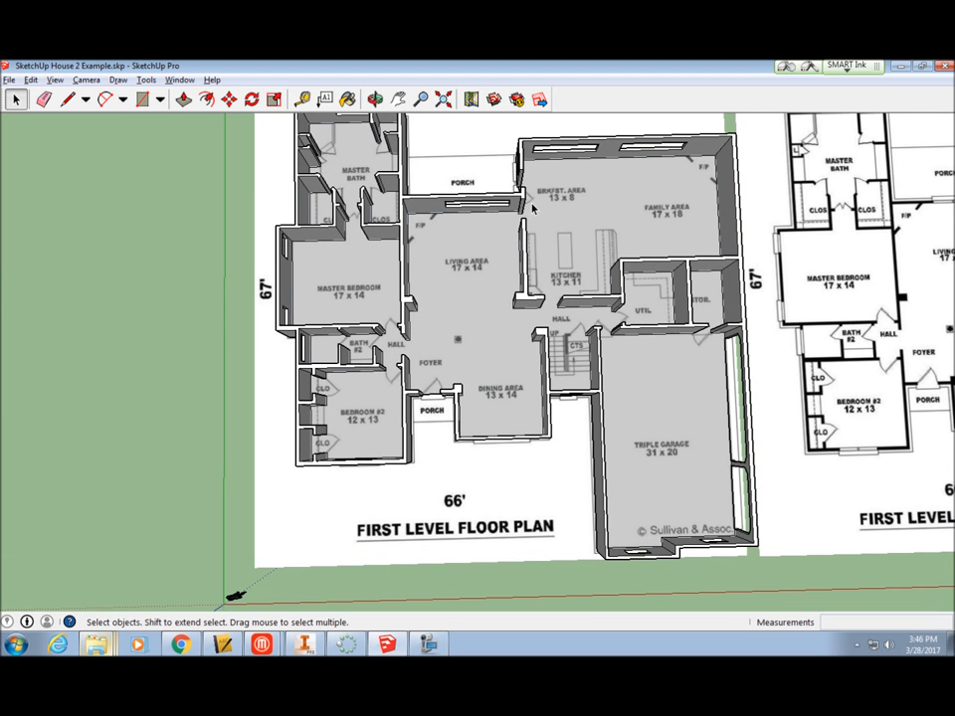
mouse_move(537, 296)
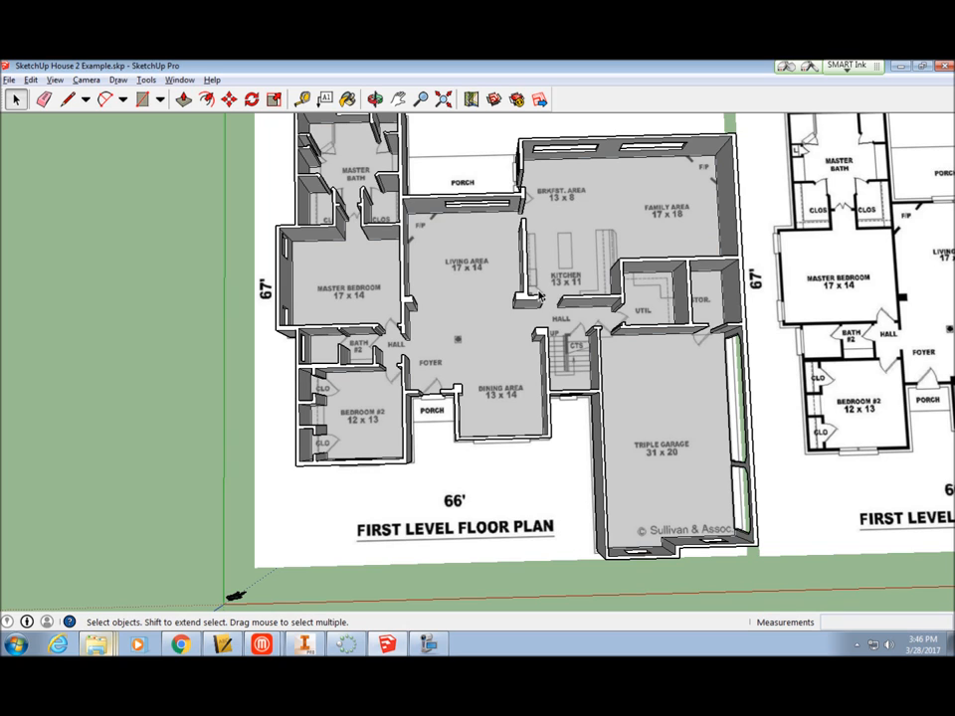
Pick Wood_Floor from the Wood category of the Materials library to paint the floor.
left_click(346, 99)
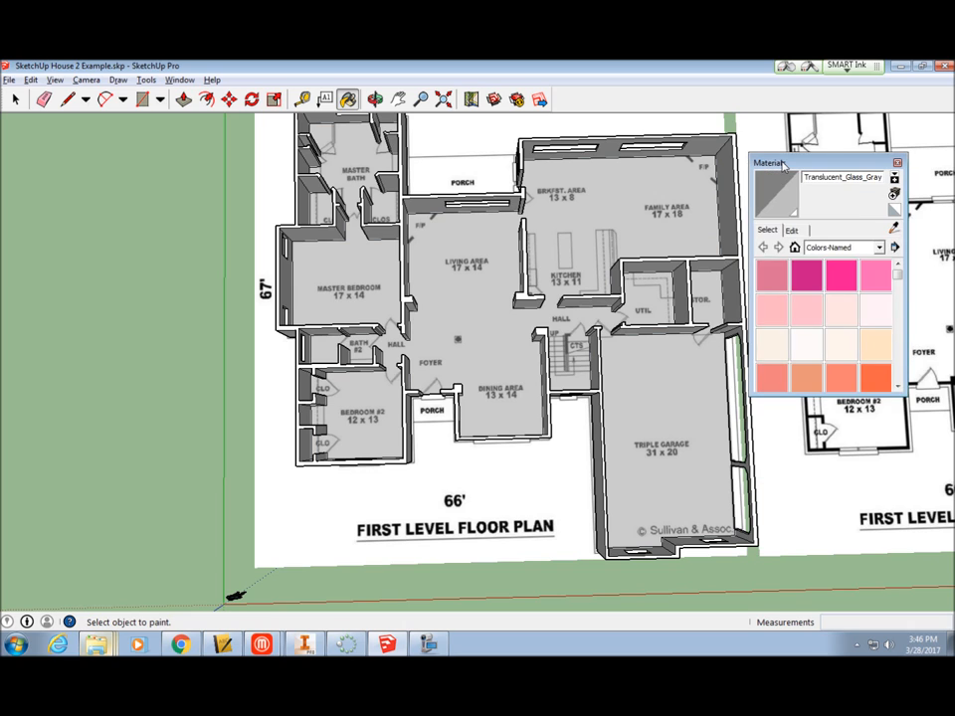
left_click(893, 247)
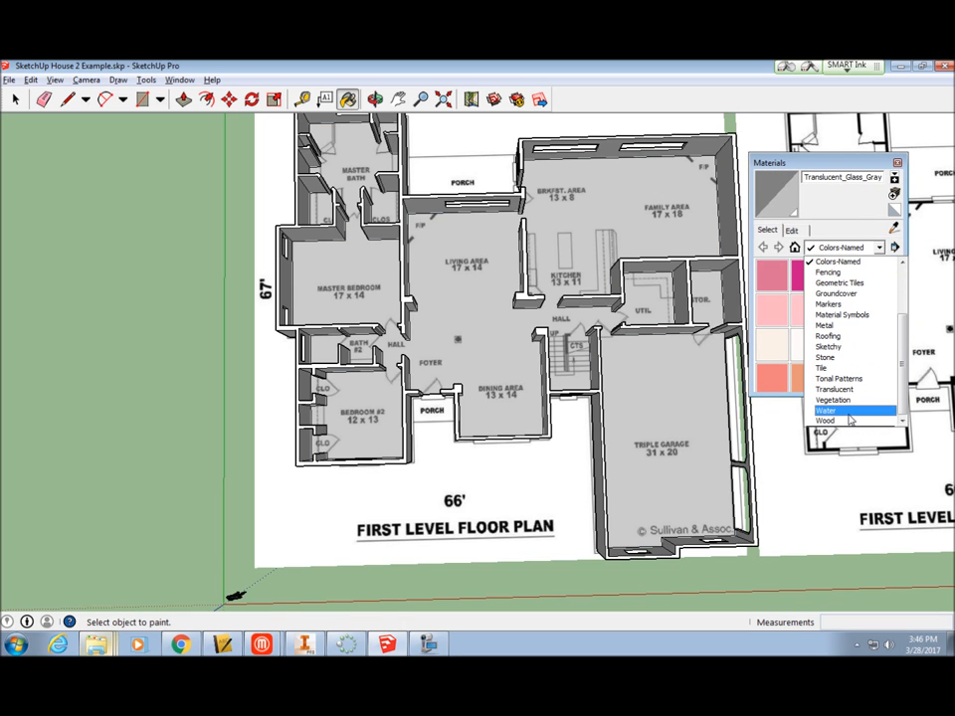
mouse_move(836, 421)
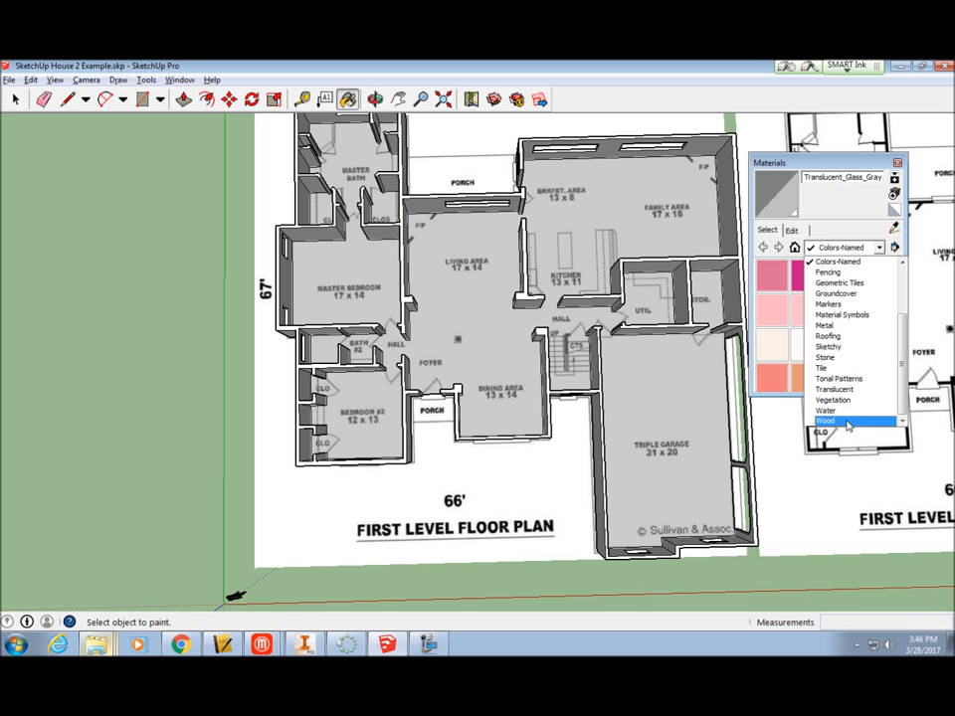
left_click(823, 419)
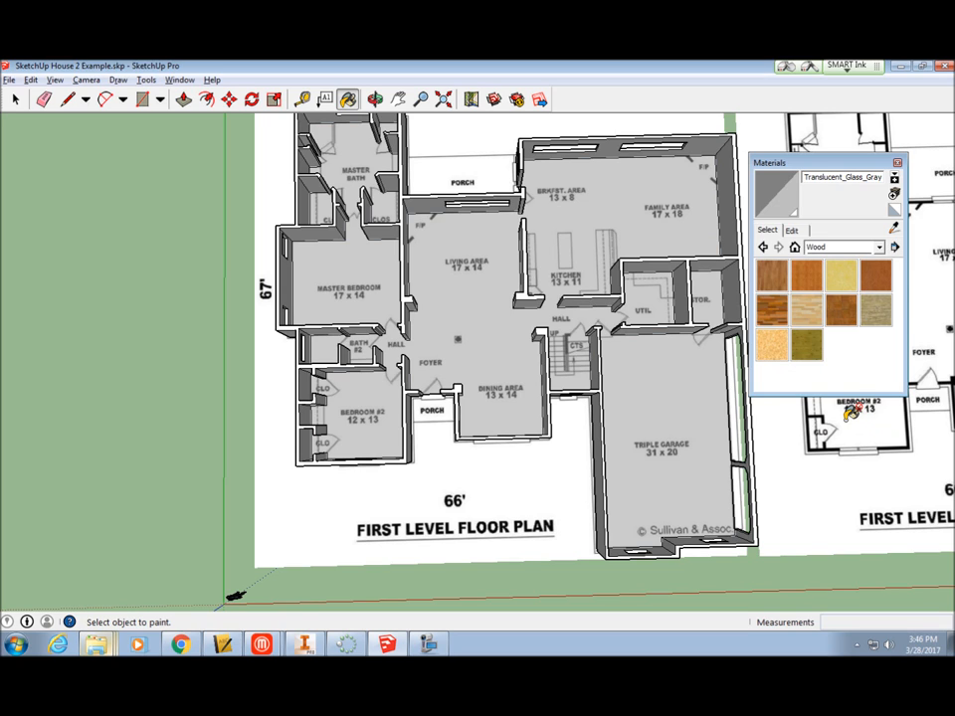
mouse_move(780, 277)
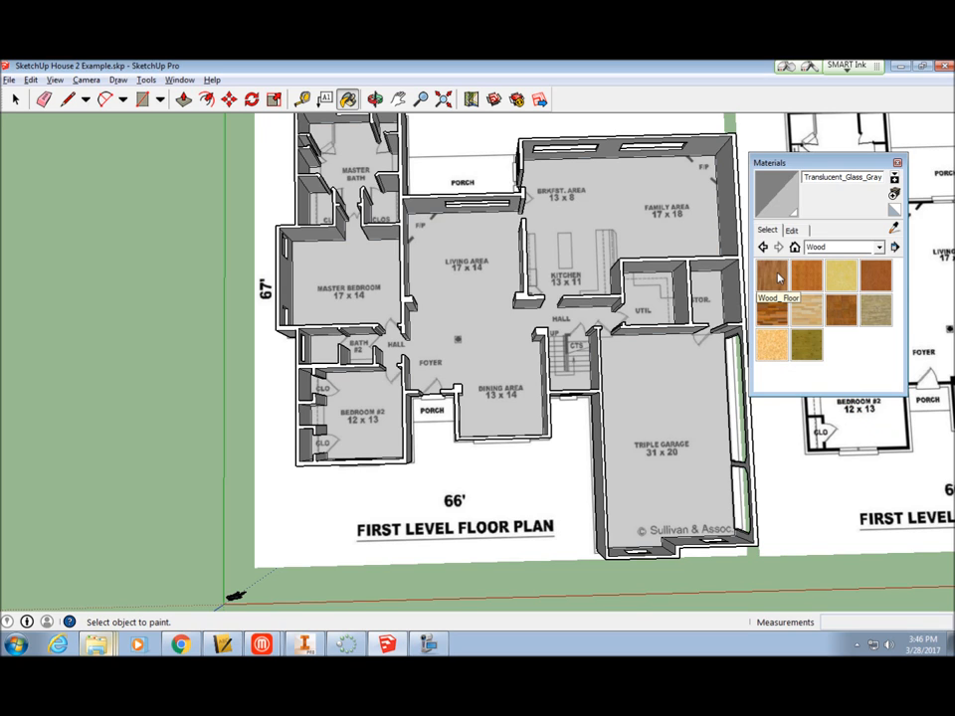
left_click(776, 279)
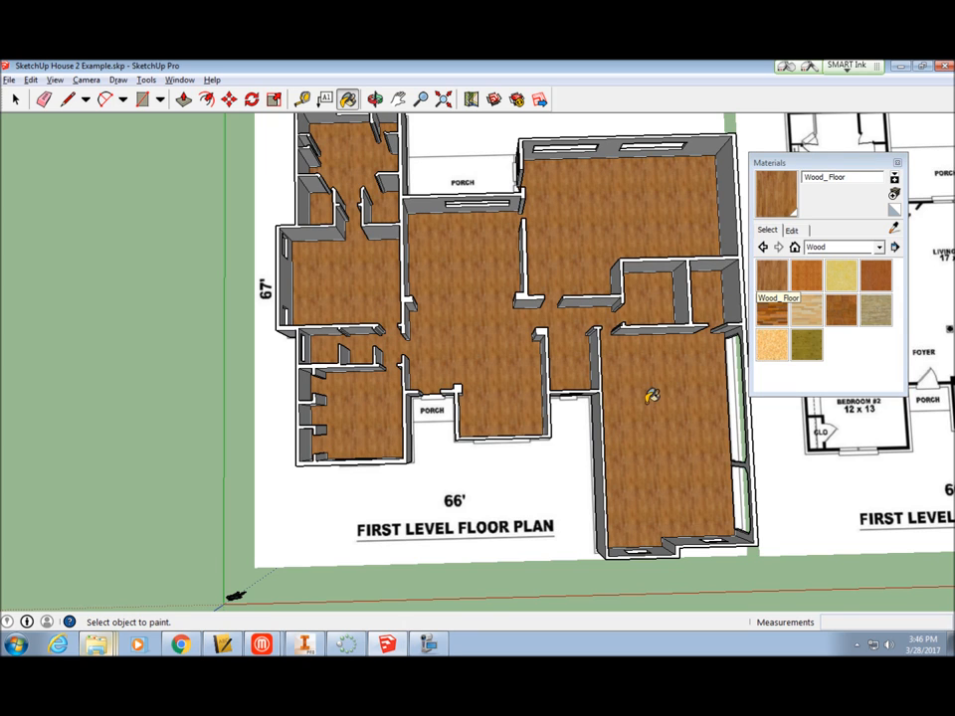
mouse_move(348, 175)
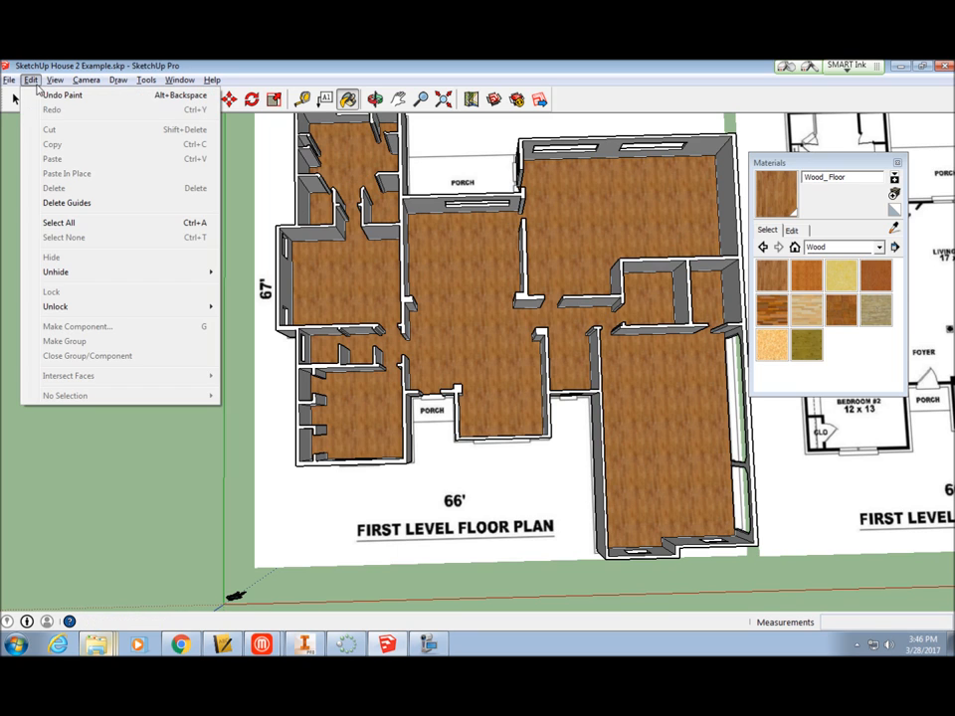
Undo the wood floor paint and take the Line tool for dividing the floor.
left_click(62, 96)
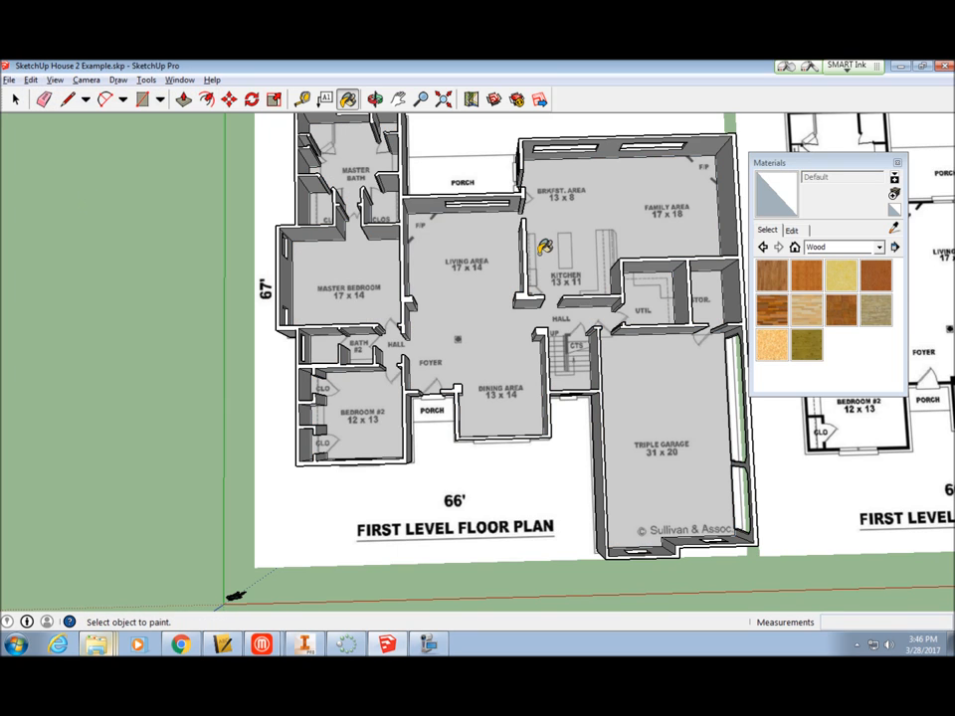
mouse_move(542, 287)
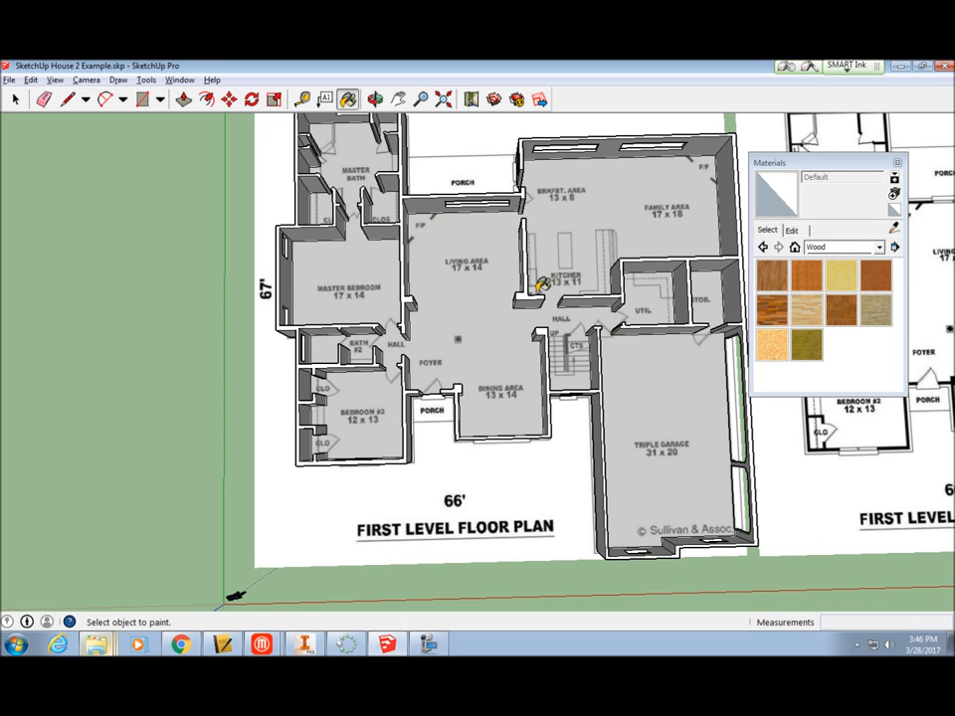
mouse_move(294, 261)
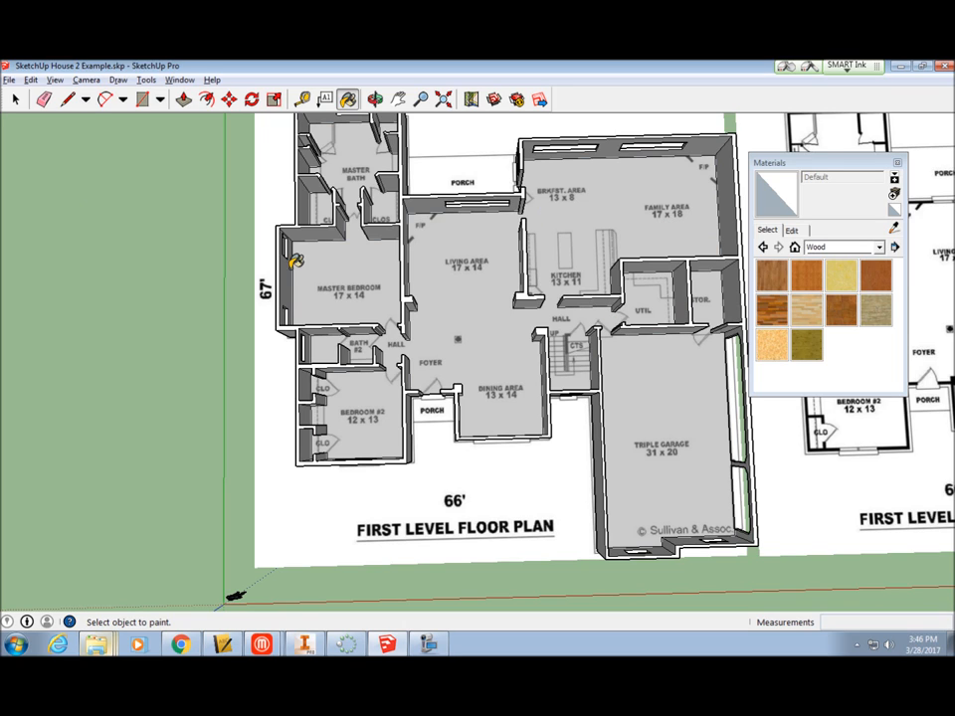
left_click(64, 99)
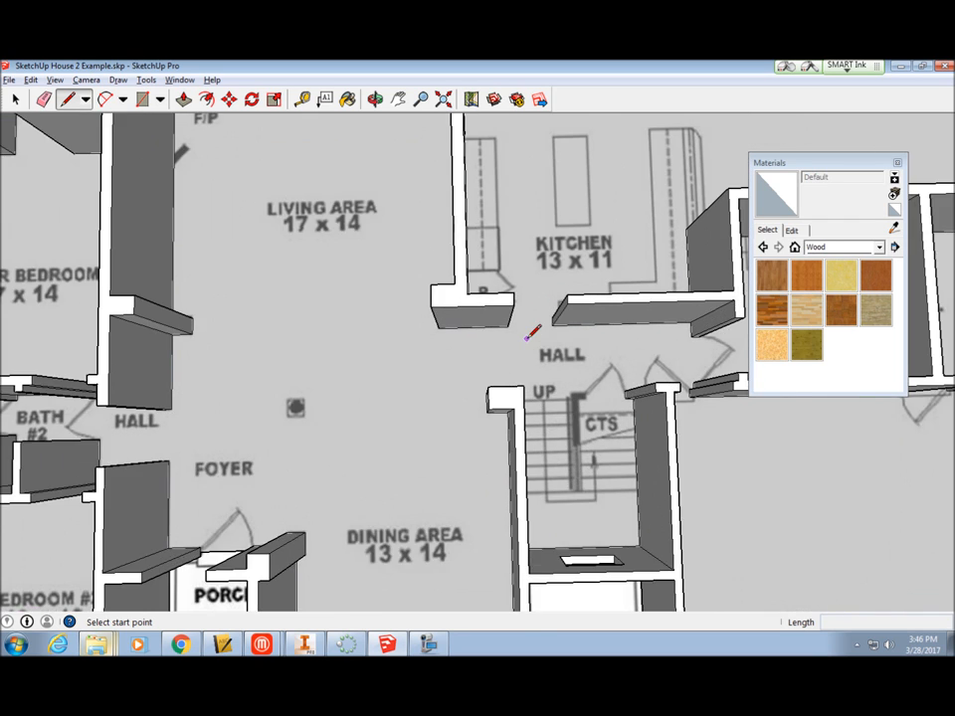
Draw dividing lines between wall ends around the kitchen, breakfast and family area.
left_click(374, 99)
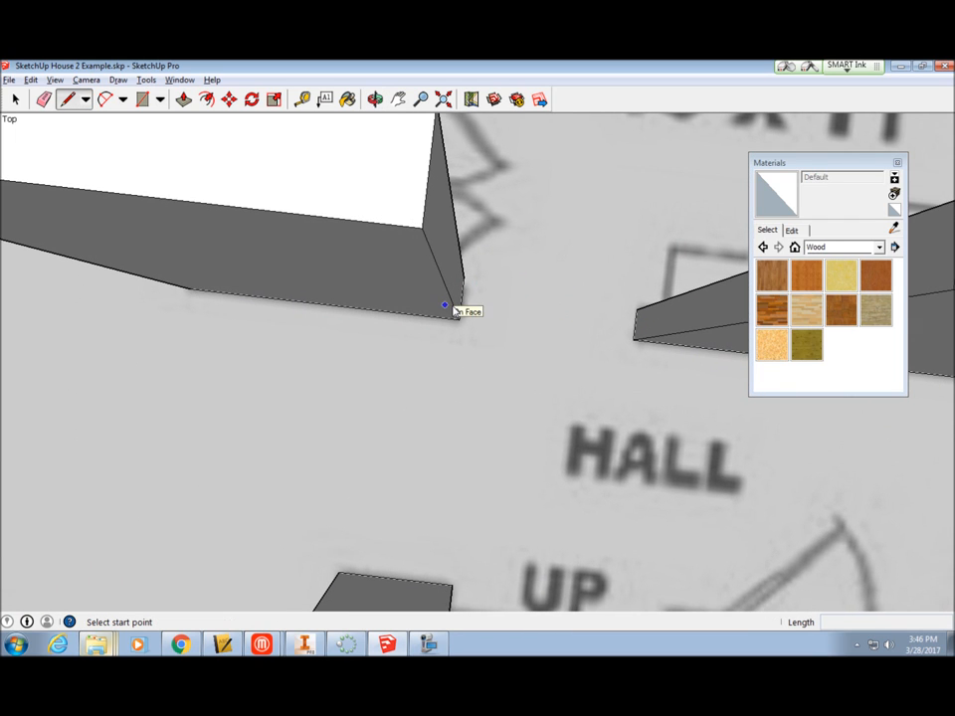
left_click(447, 307)
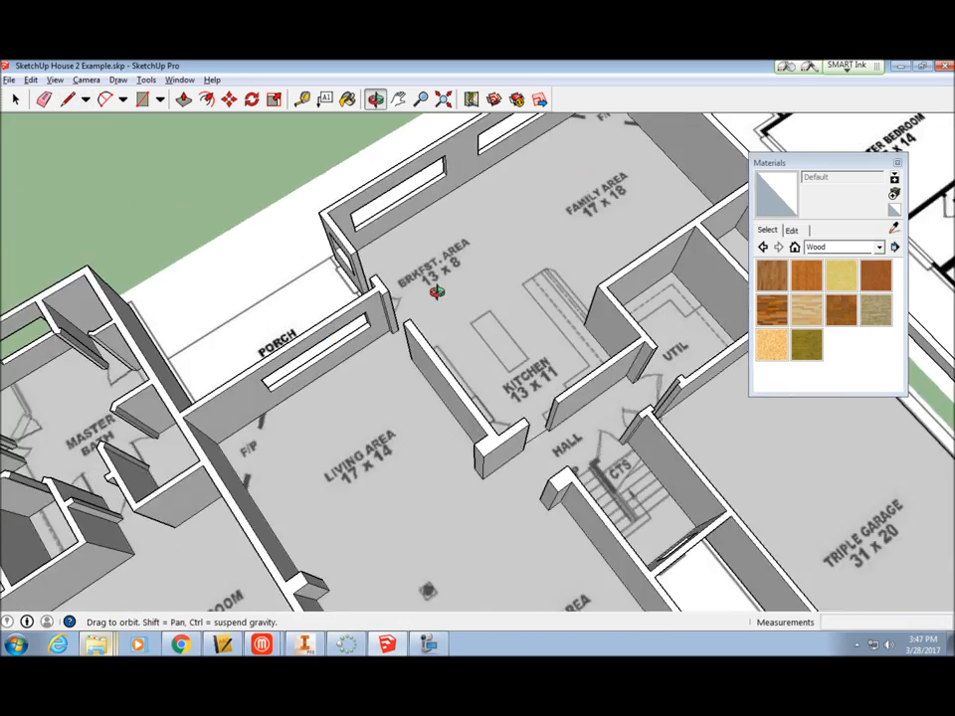
left_click(67, 100)
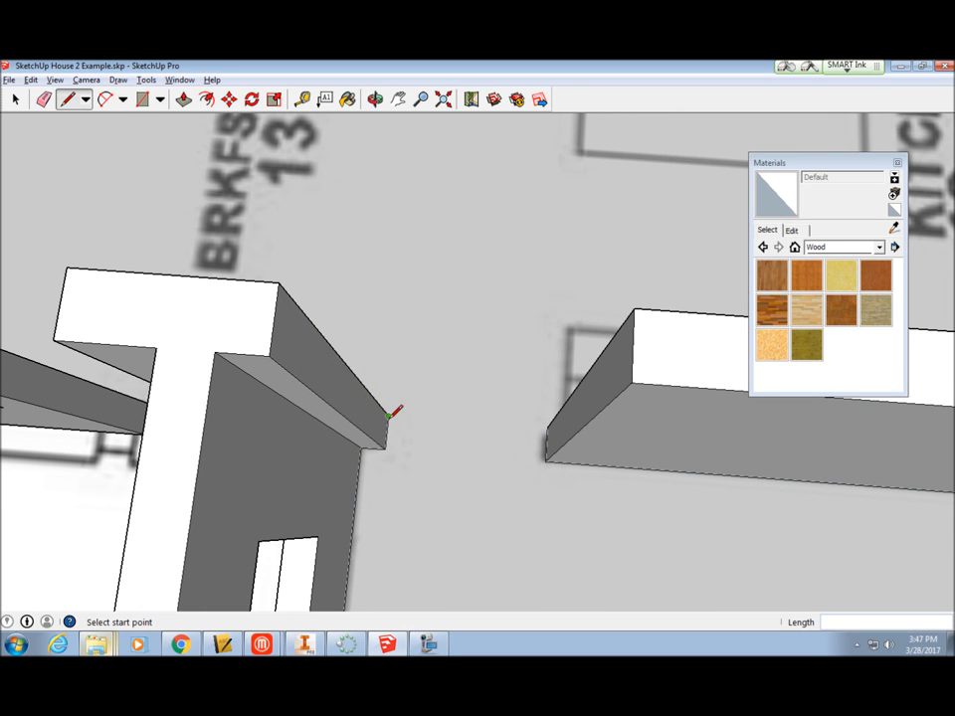
left_click(388, 418)
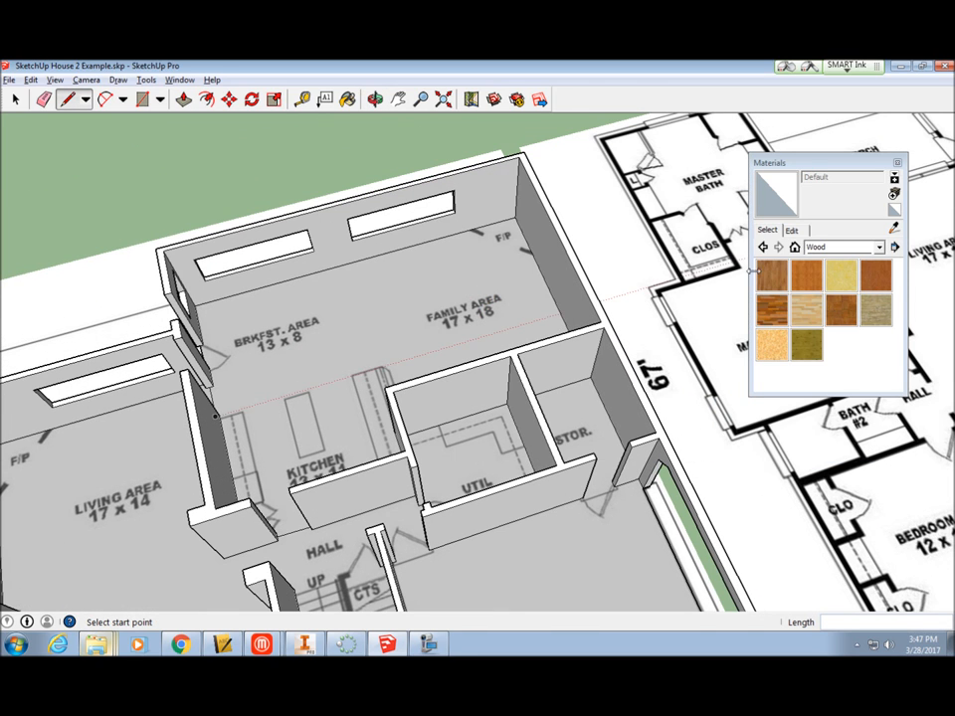
Paint the kitchen and family area floor, then browse the Carpet and Textiles materials.
left_click(772, 276)
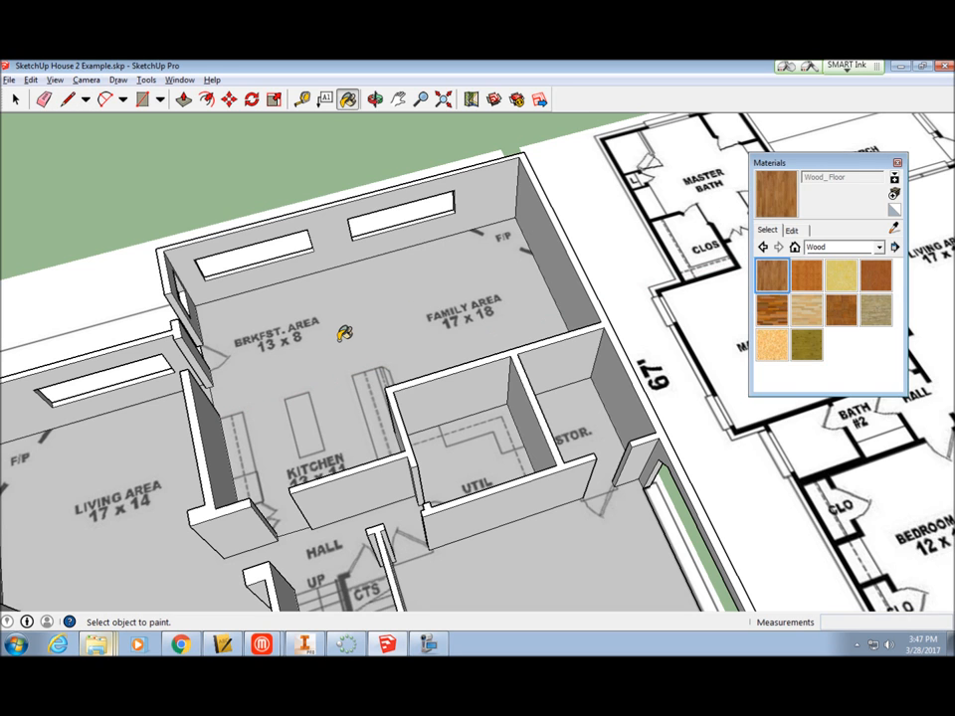
left_click(343, 334)
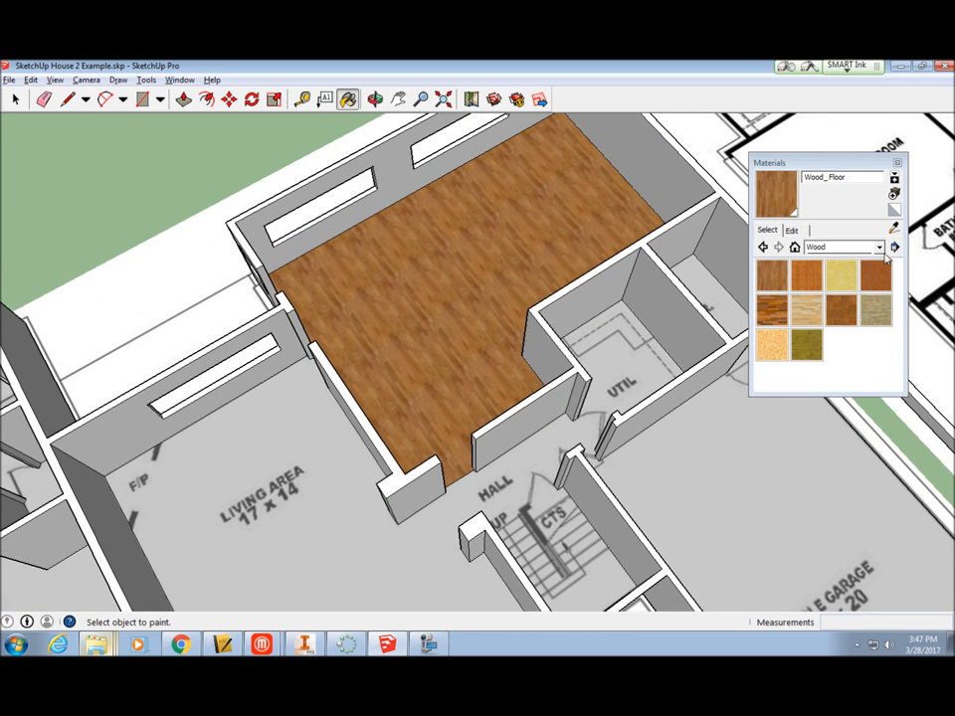
left_click(879, 247)
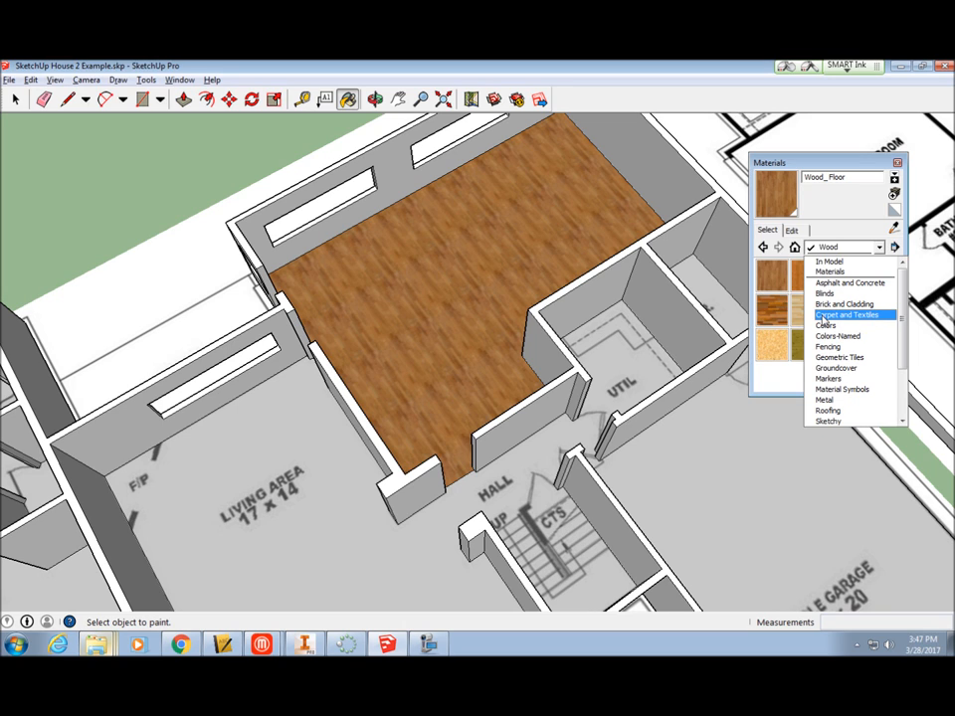
left_click(848, 314)
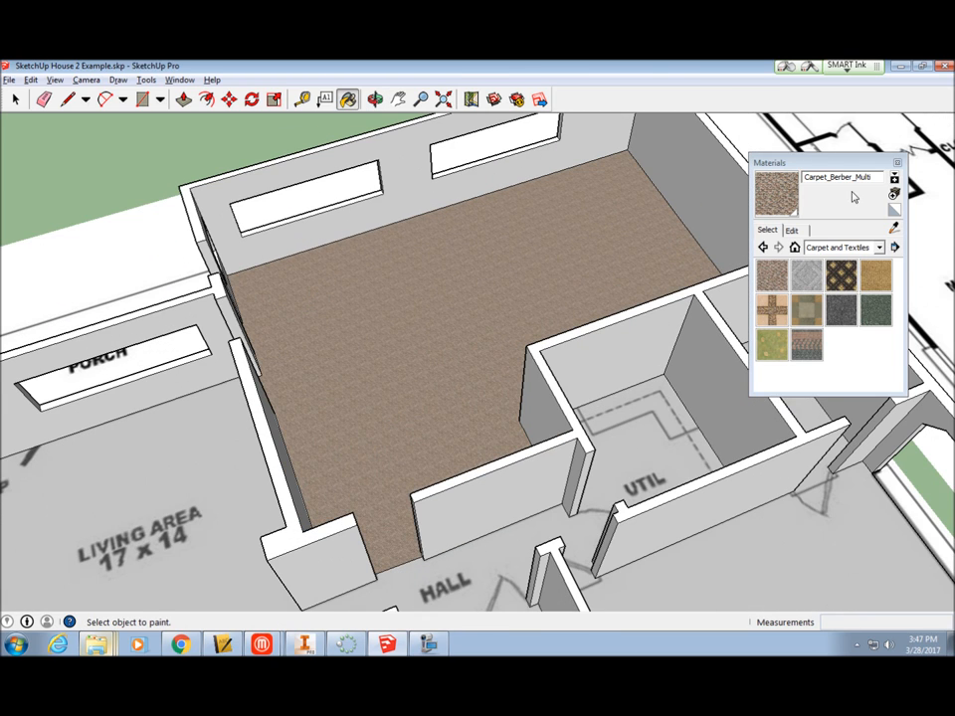
Paint that floor with Tile_Ceramic_Natural from the Tile collection and bring up its settings.
left_click(880, 246)
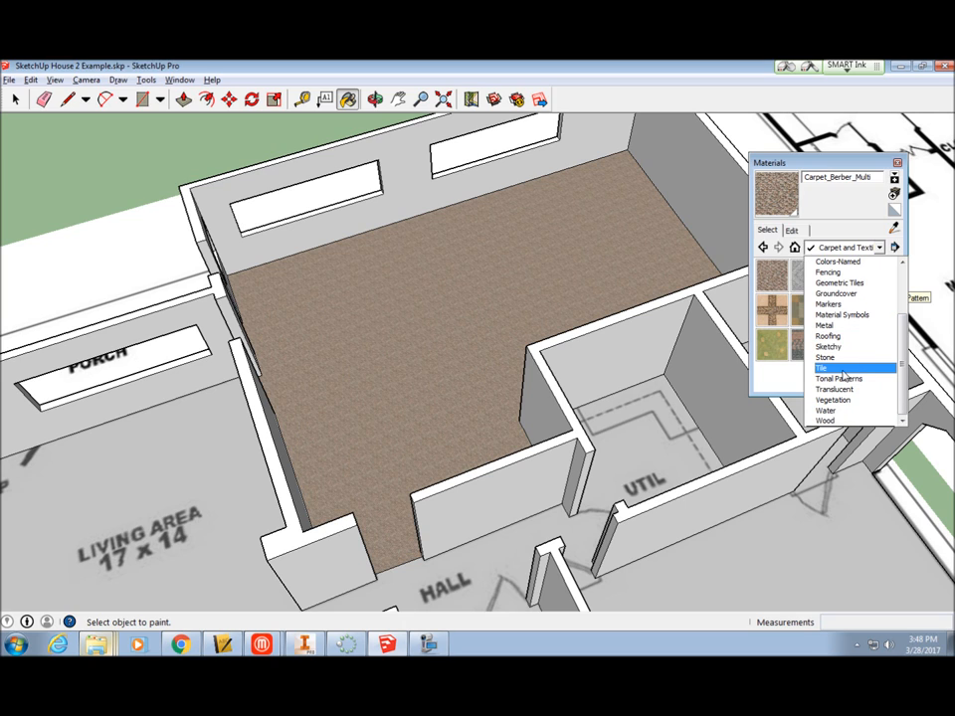
left_click(821, 369)
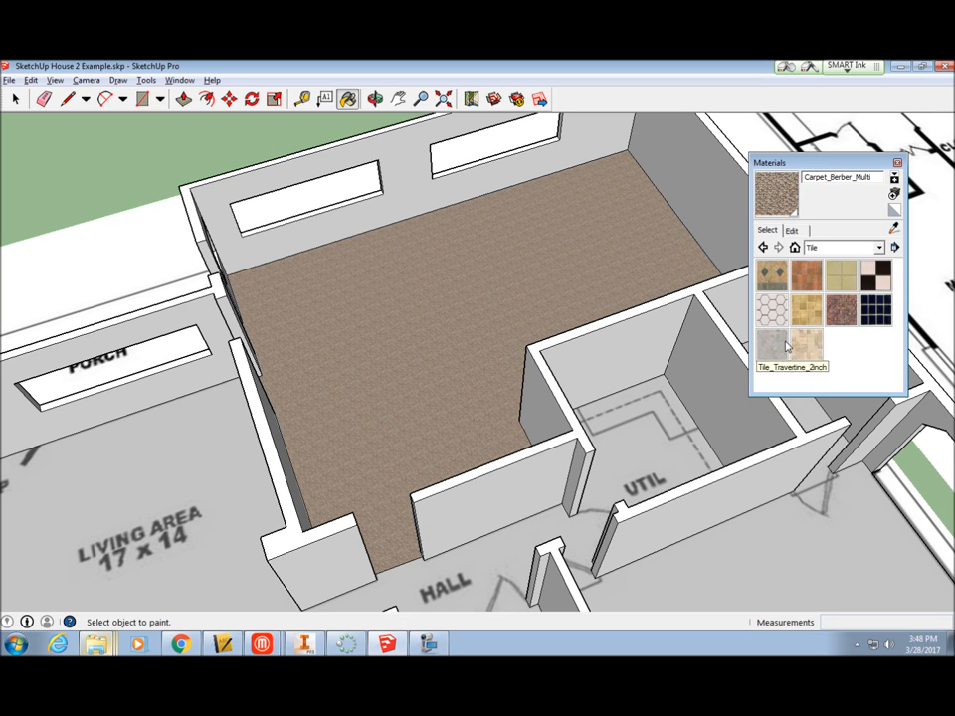
mouse_move(780, 342)
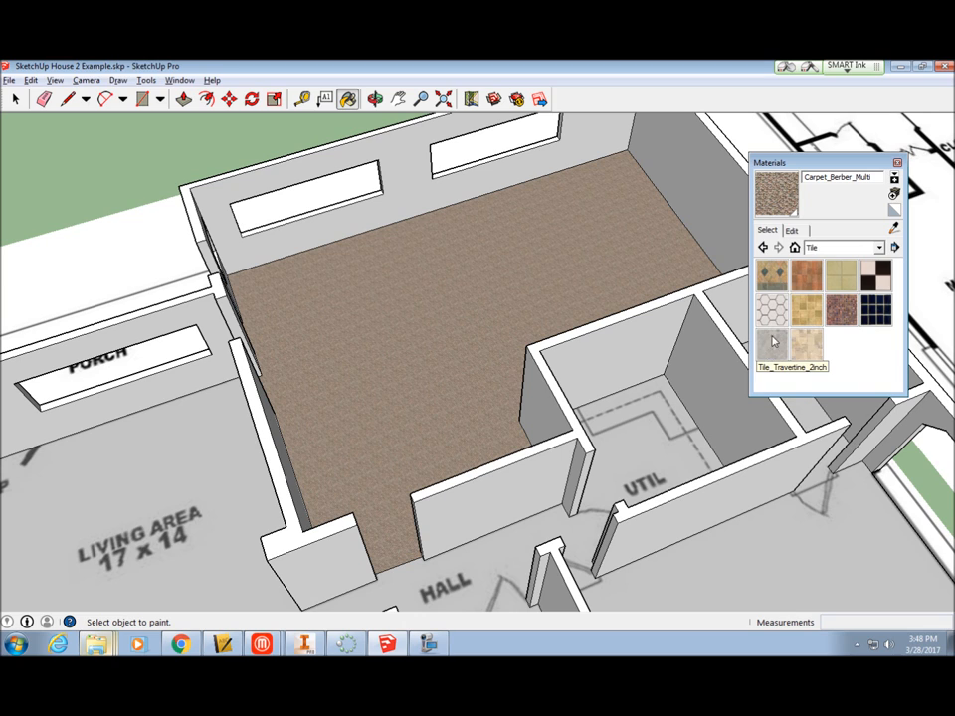
mouse_move(840, 287)
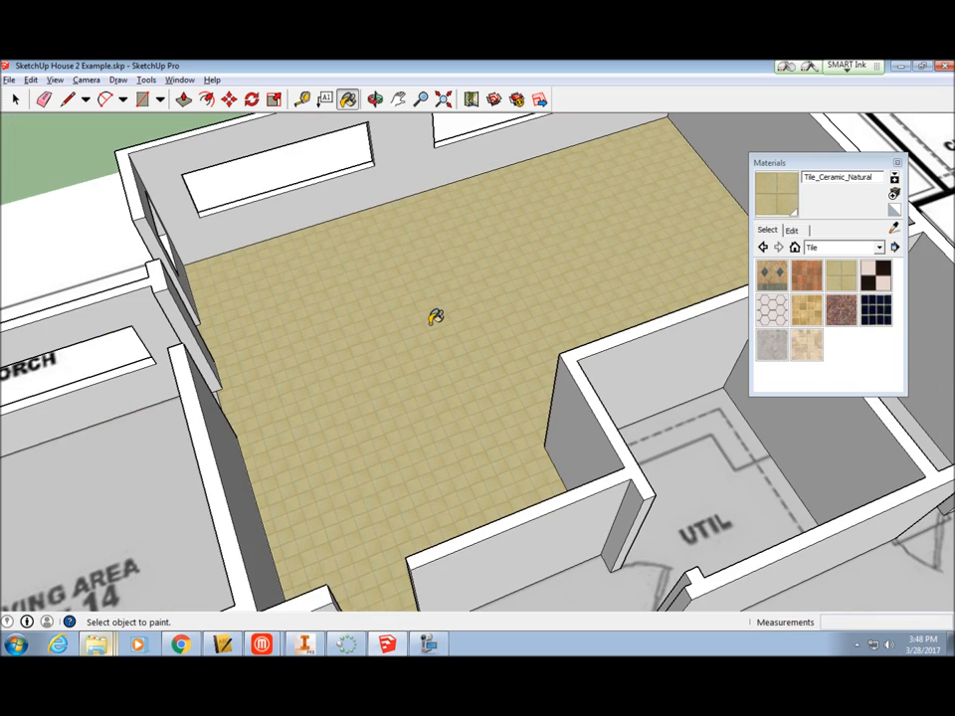
left_click(374, 100)
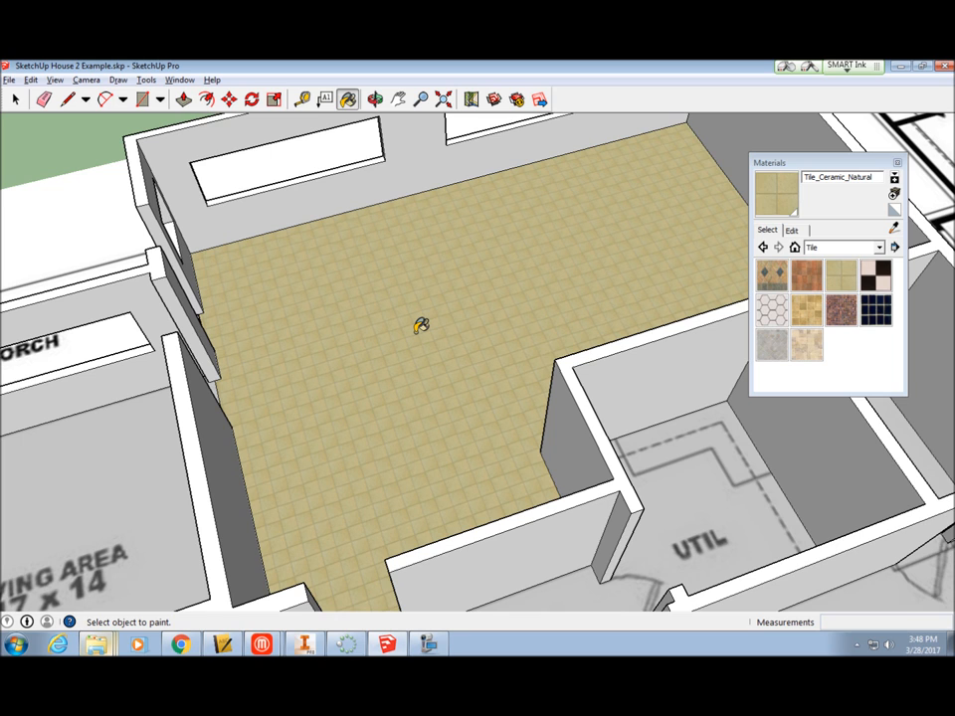
left_click_drag(418, 328, 666, 322)
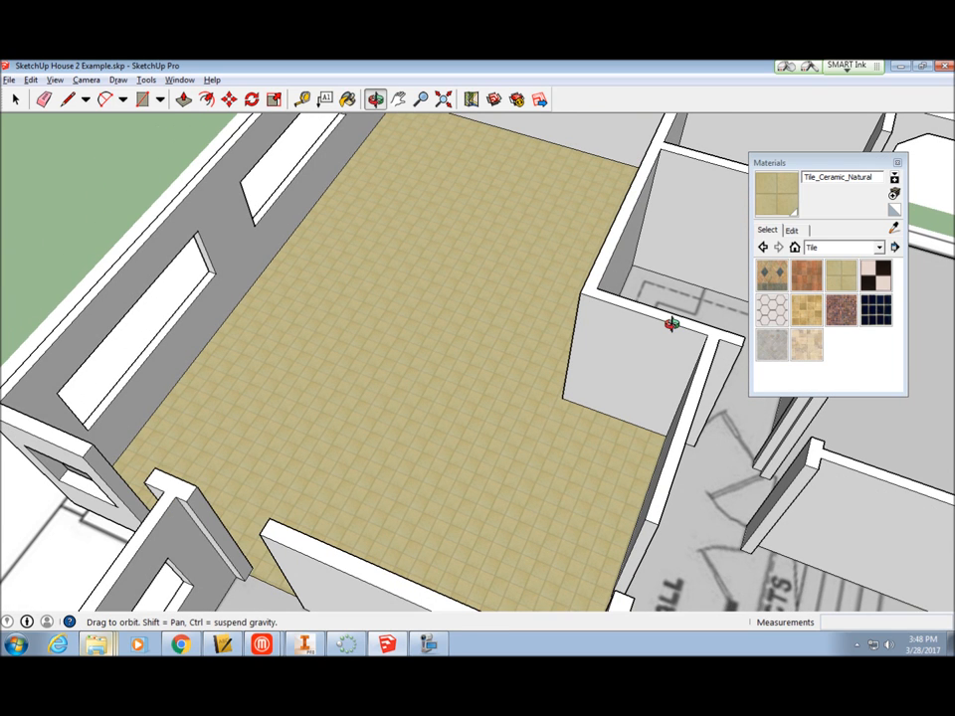
left_click(346, 100)
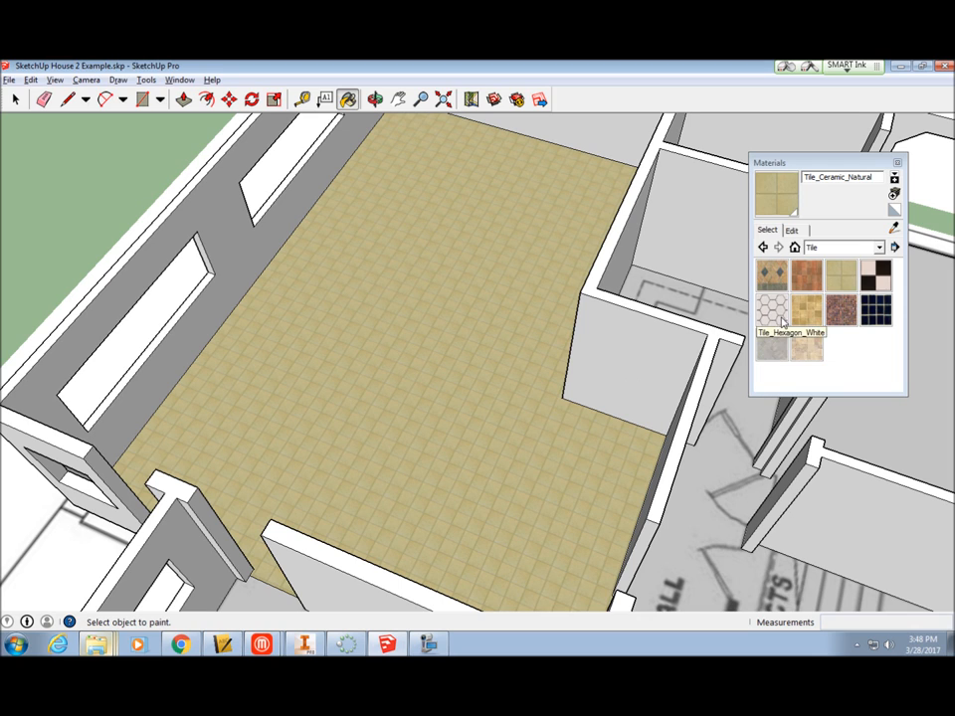
mouse_move(732, 283)
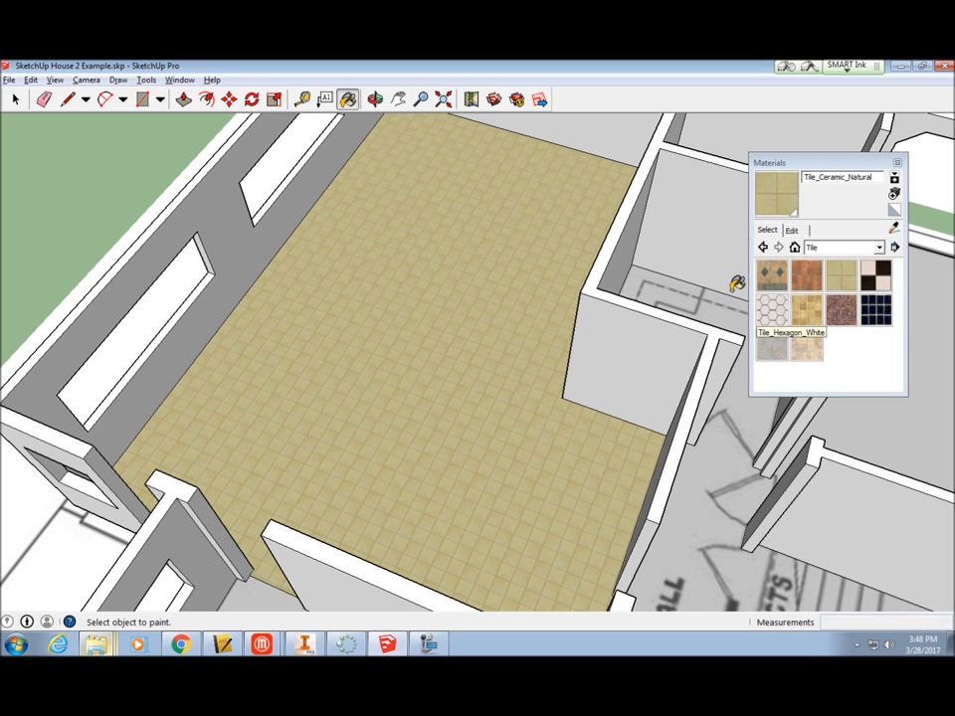
left_click(792, 230)
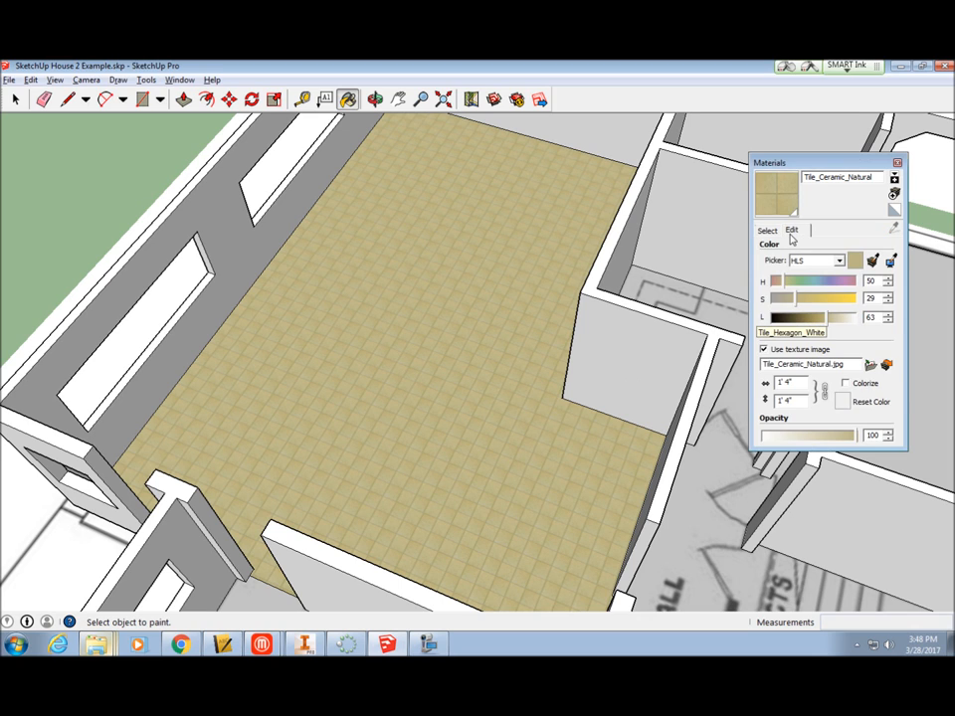
Pick a darker tile colour using the Color Wheel picker.
left_click(840, 260)
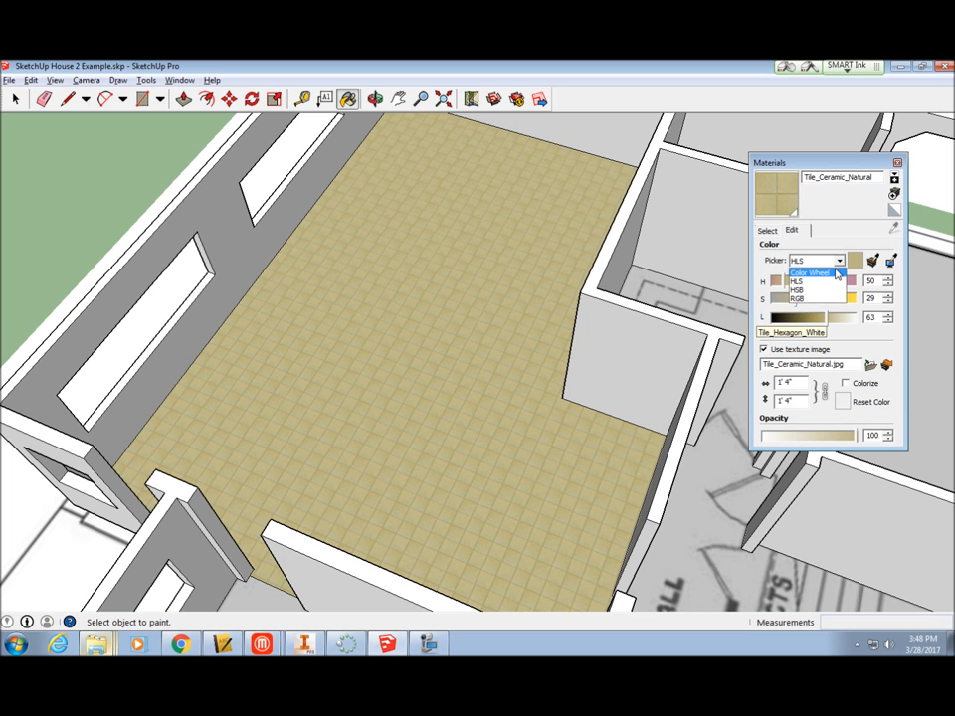
left_click(808, 275)
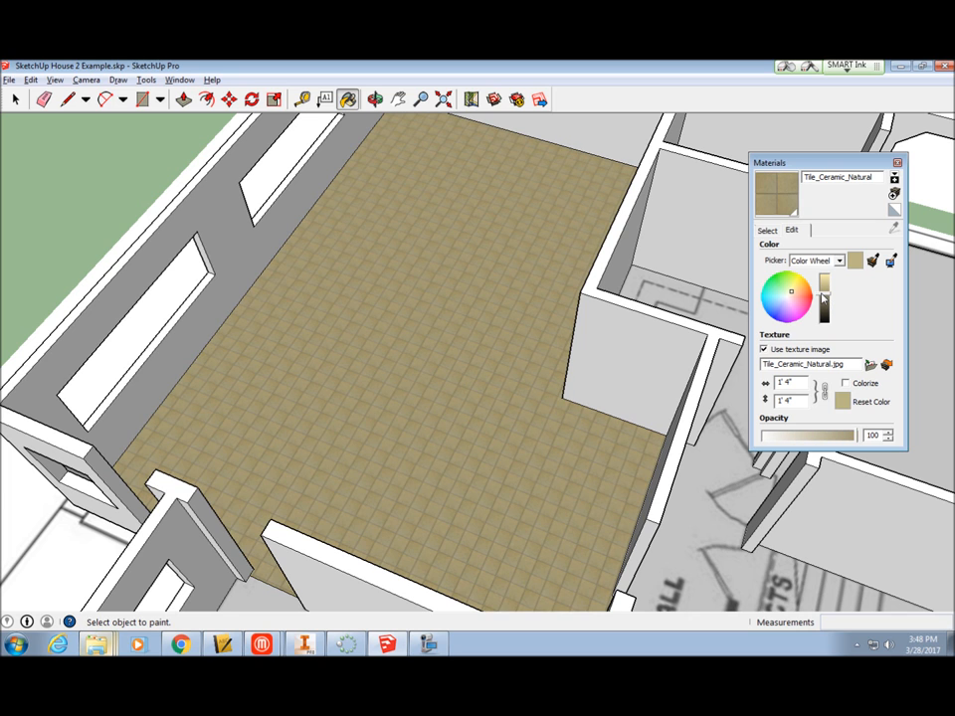
left_click(780, 295)
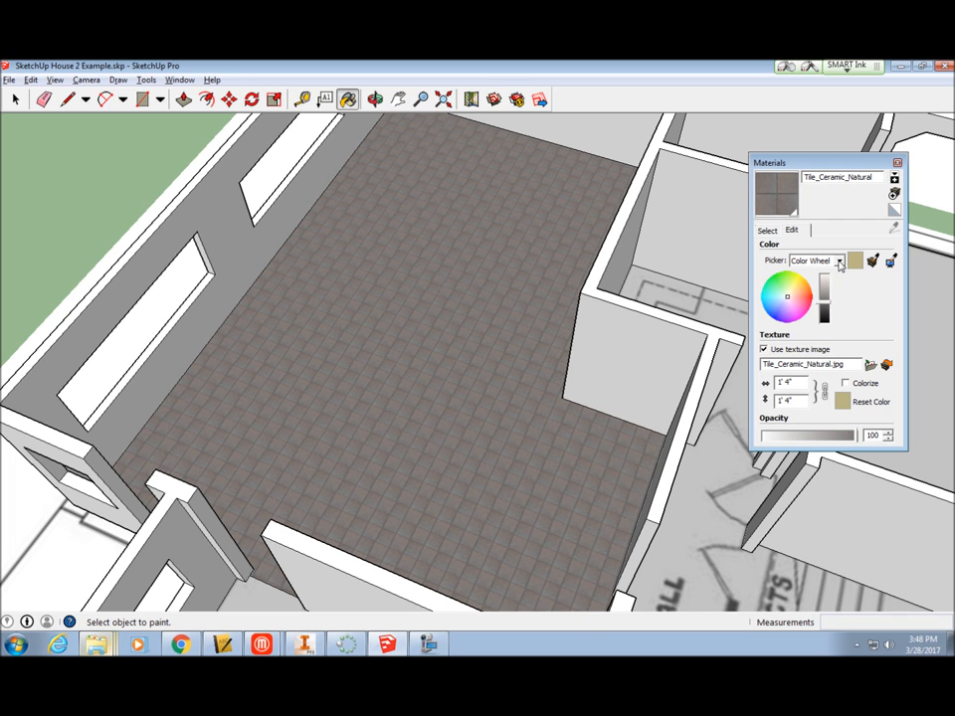
Fine-tune the tile to a neutral dark grey with the HLS lightness slider.
left_click(840, 260)
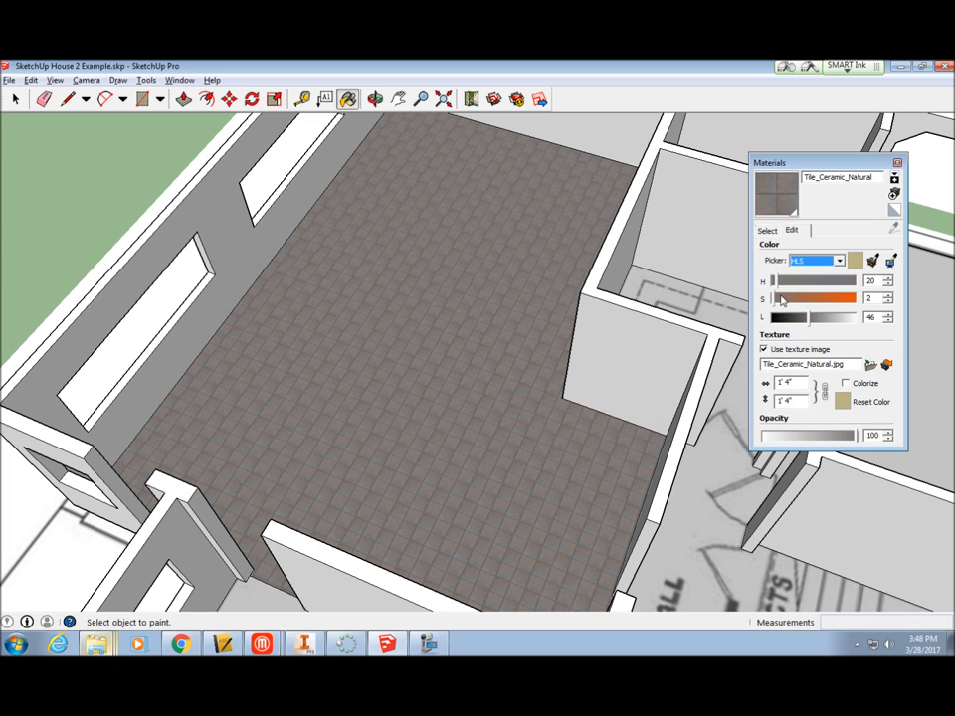
left_click_drag(780, 298, 772, 299)
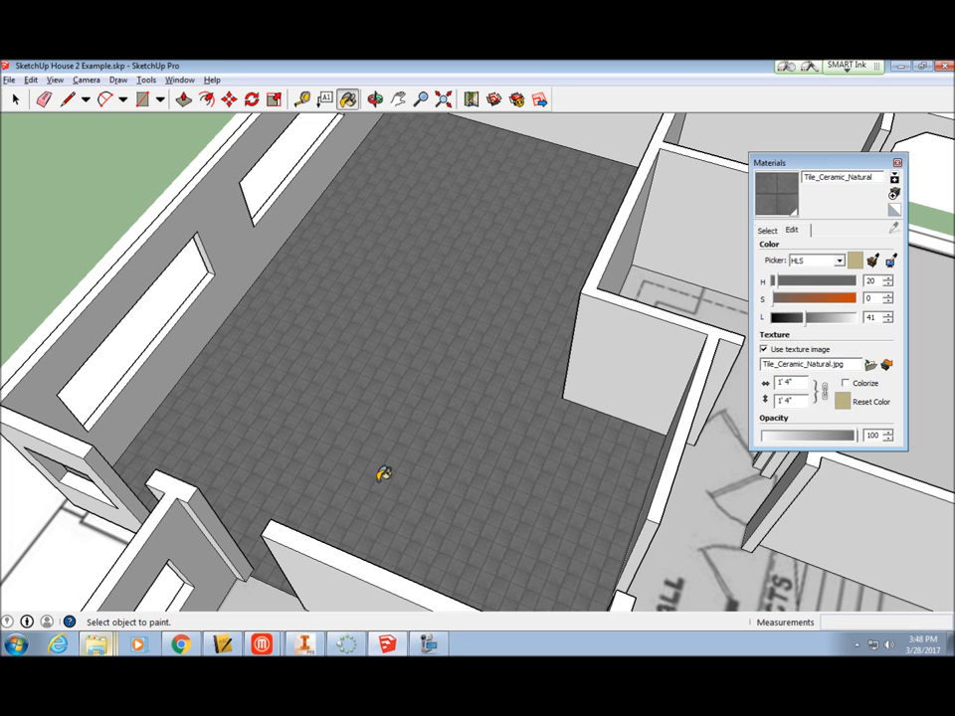
mouse_move(806, 326)
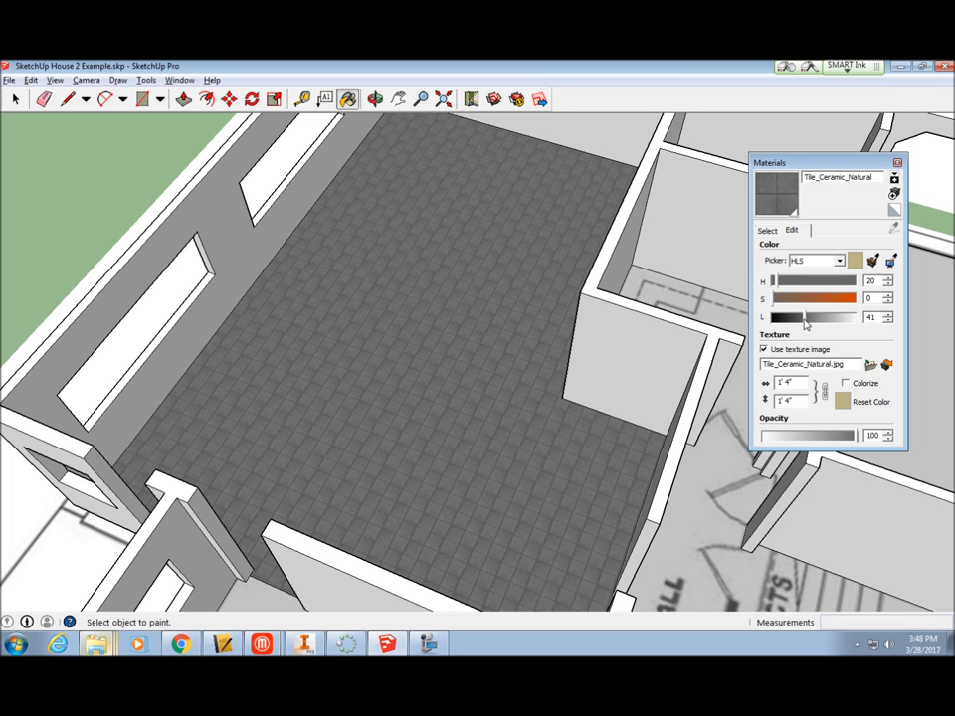
left_click_drag(796, 318, 817, 319)
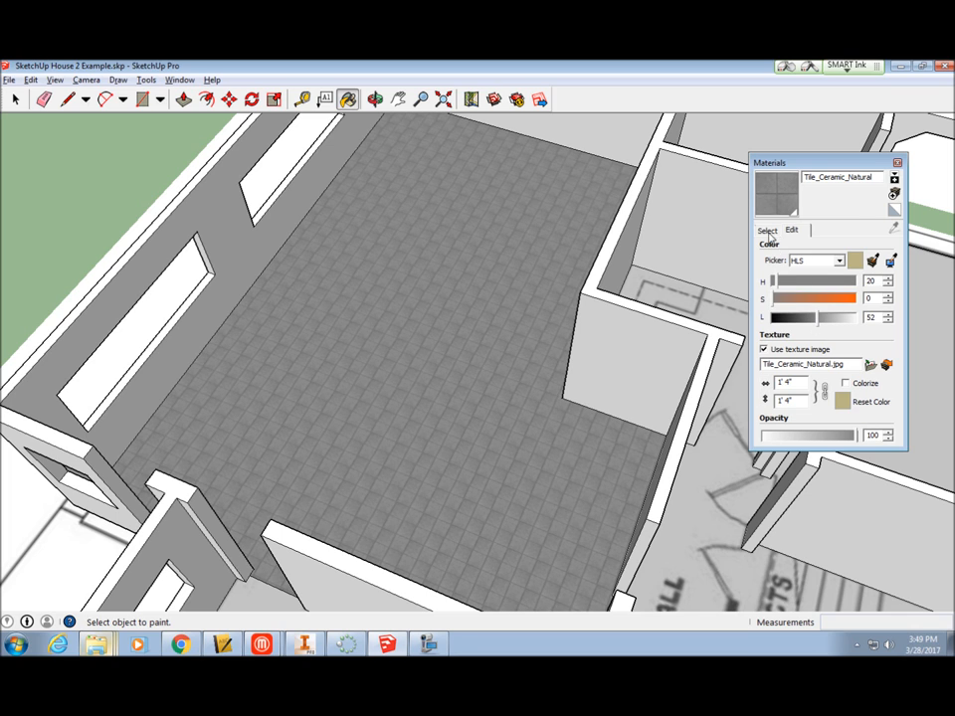
left_click(766, 231)
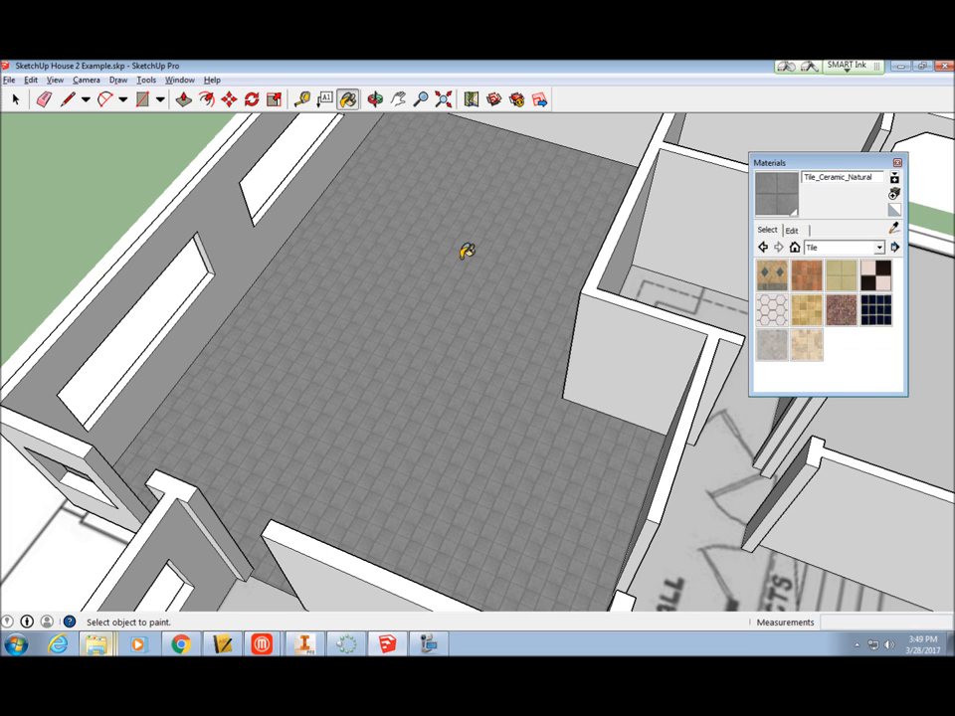
mouse_move(817, 233)
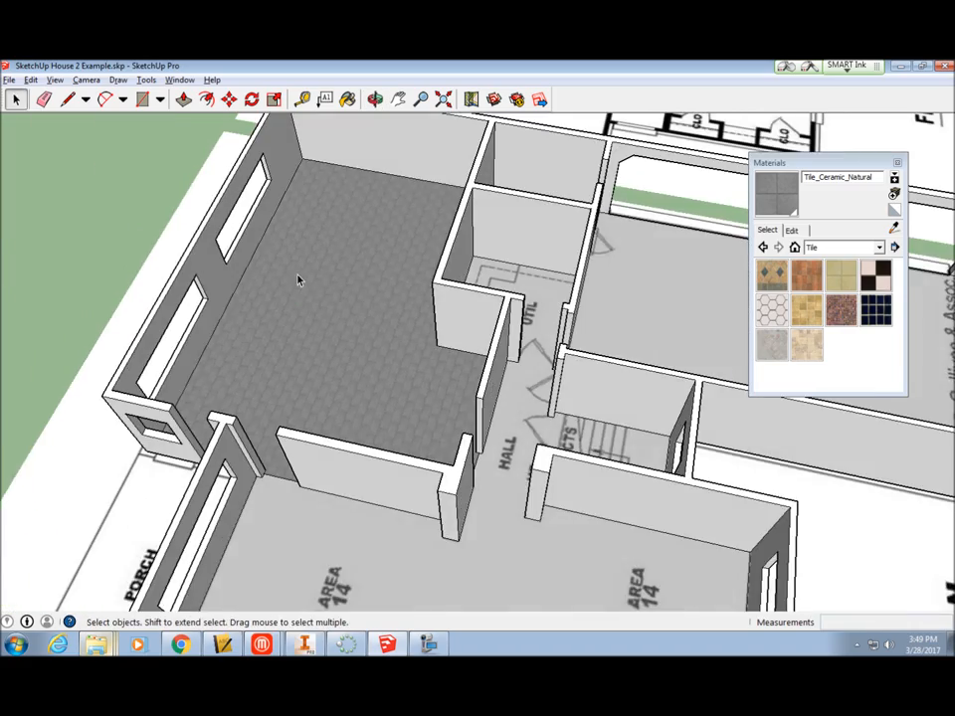
Orbit to see more rooms and choose the Colors collection in the Materials library.
left_click_drag(298, 280, 475, 308)
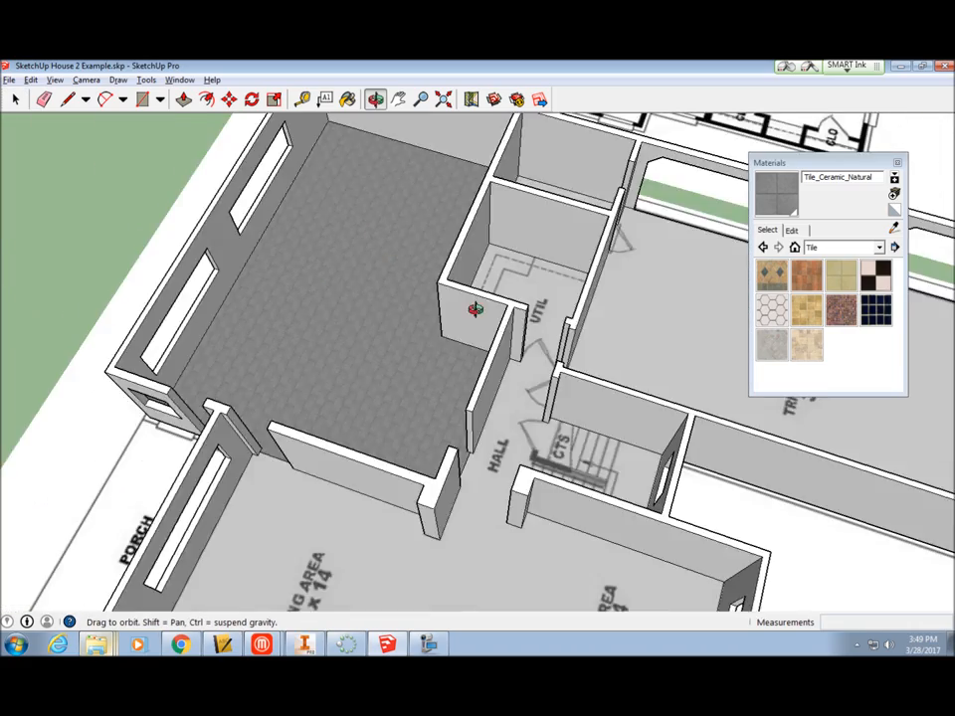
left_click(880, 247)
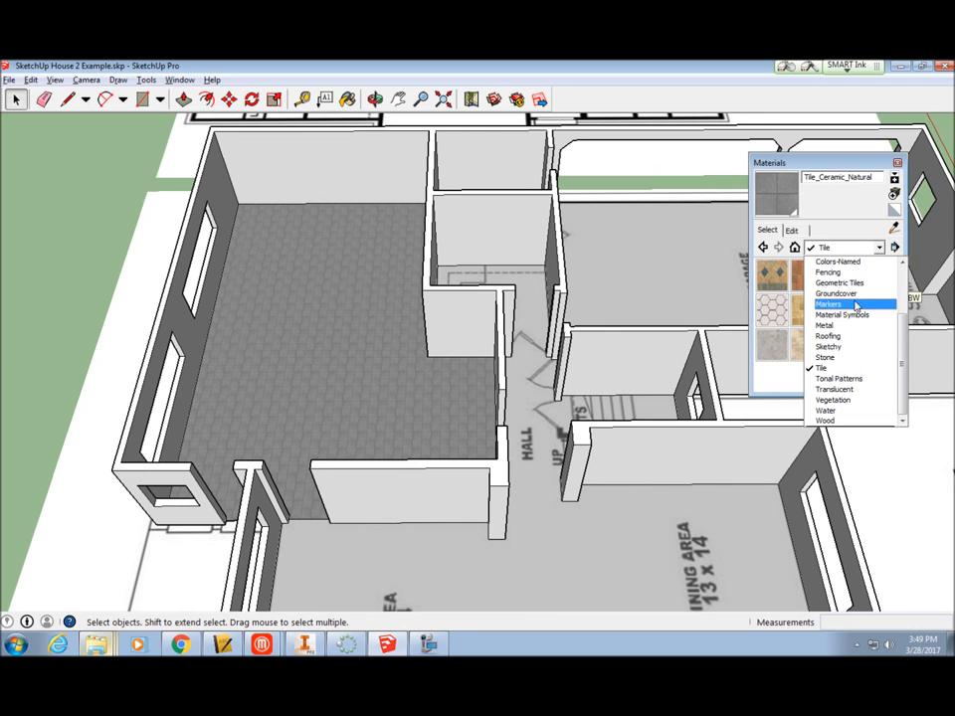
scroll("up", 3)
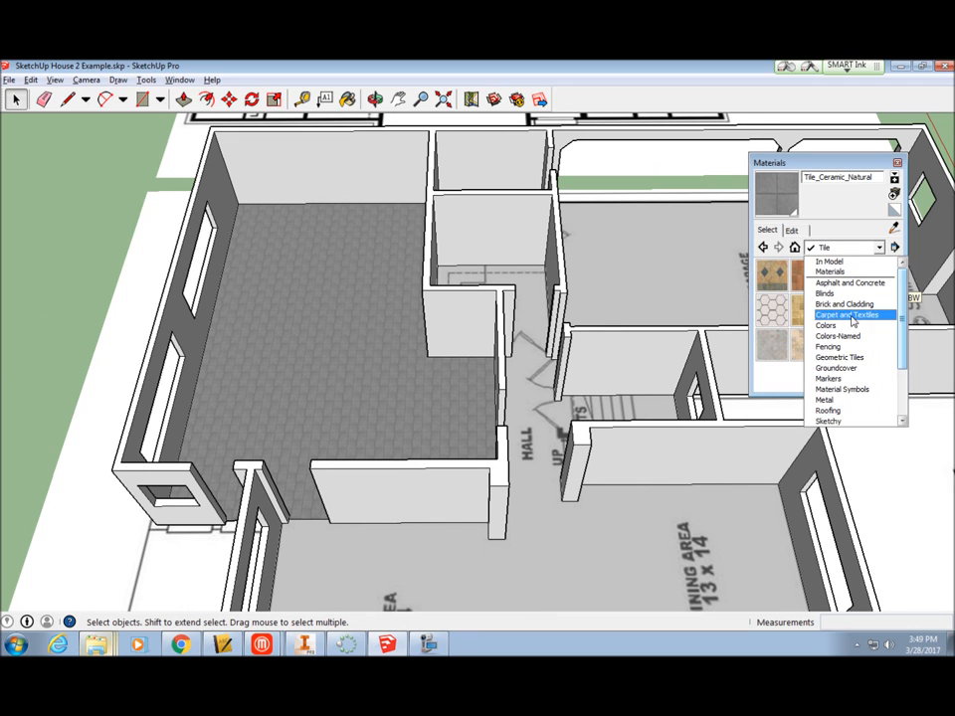
left_click(828, 327)
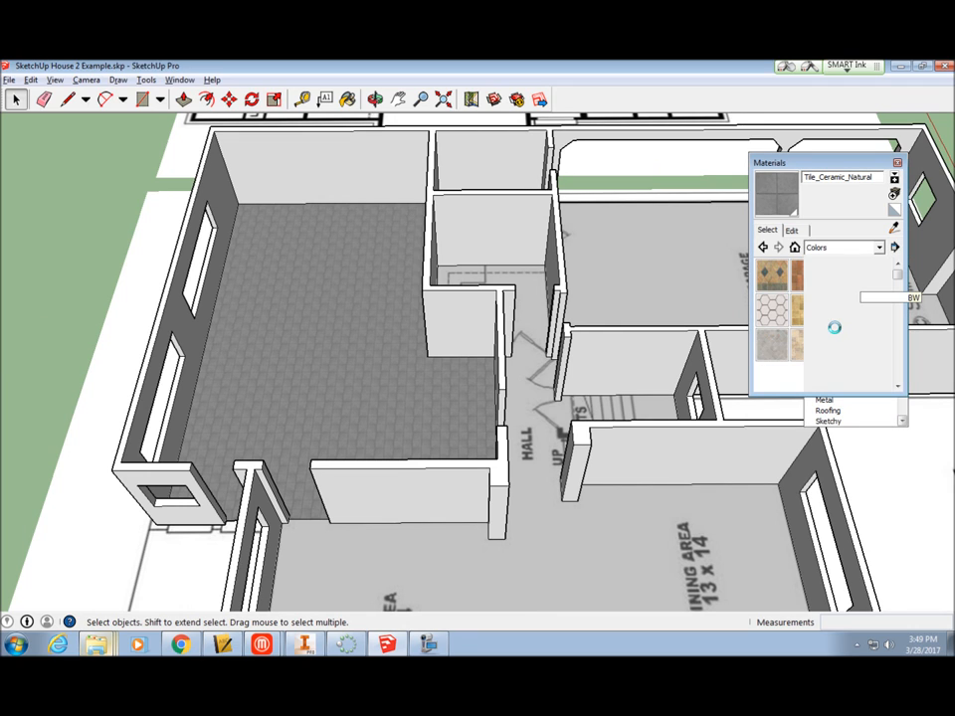
left_click(840, 246)
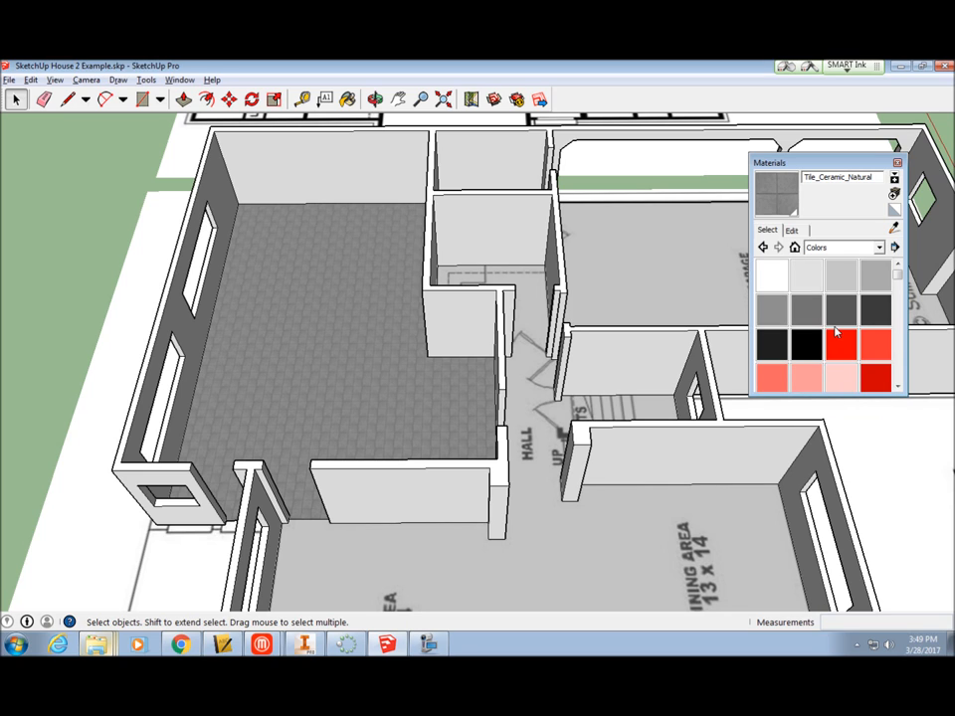
Paint the walls with grey Color_005 and raise its lightness slightly.
left_click(806, 310)
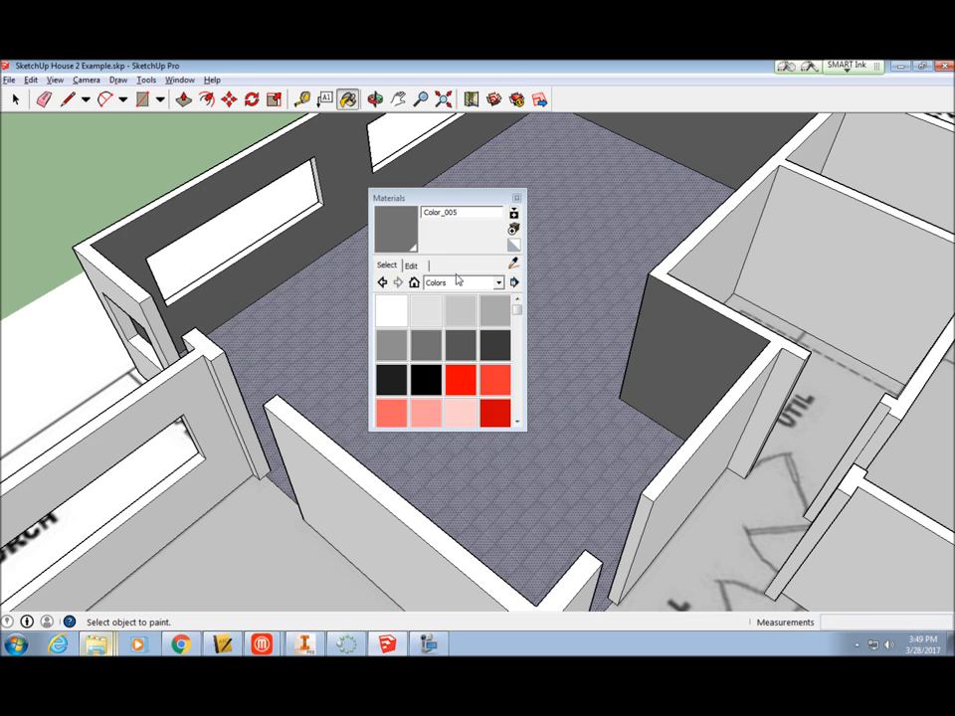
left_click(410, 266)
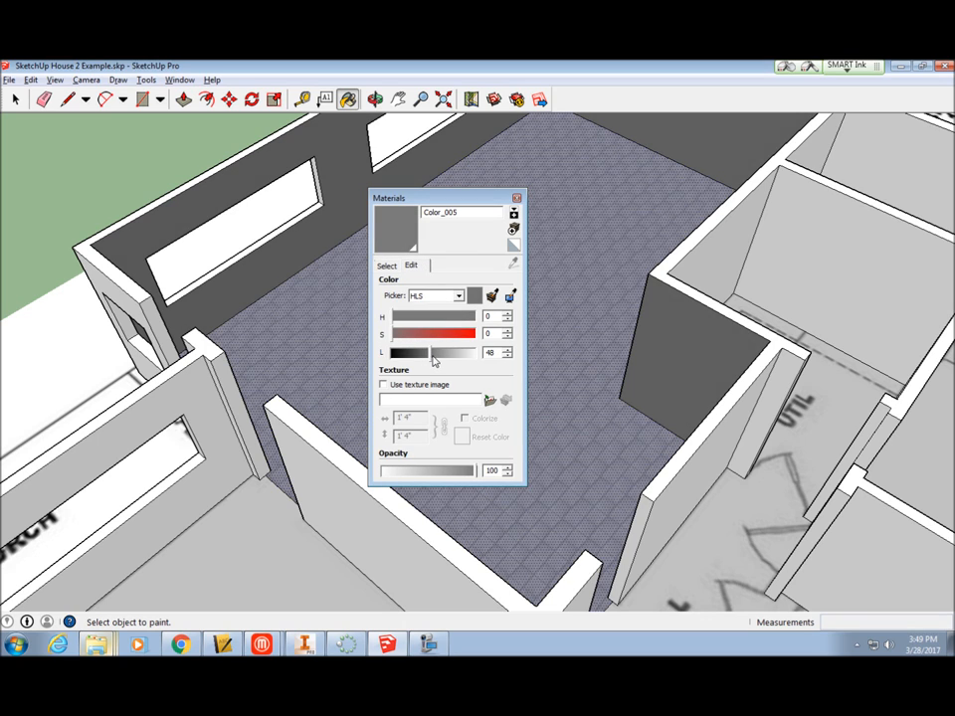
left_click_drag(427, 352, 442, 352)
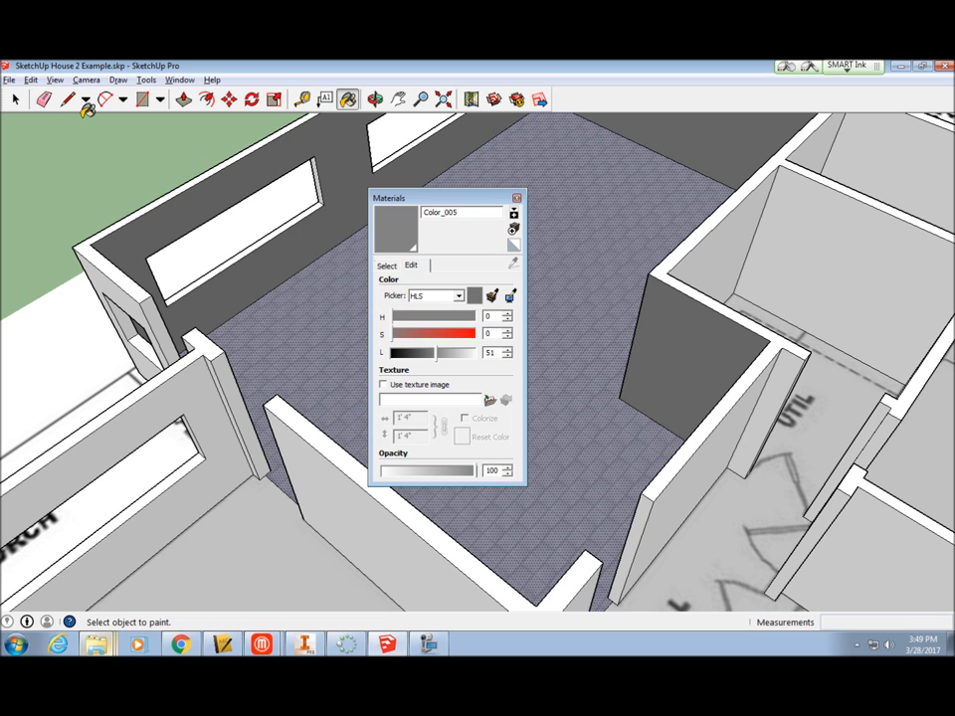